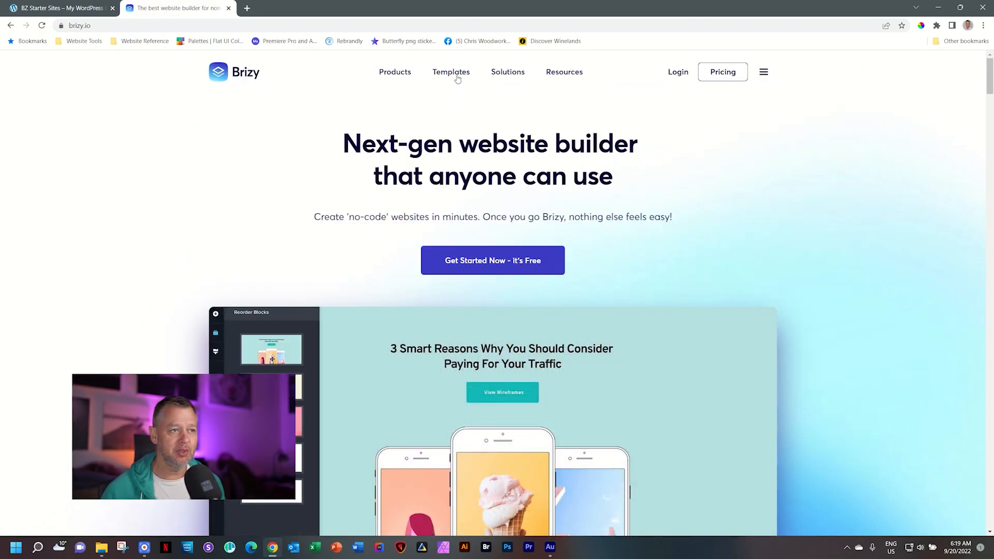
- Go to Templates > Layout Packs in Brizy's top navigation
left_click(451, 71)
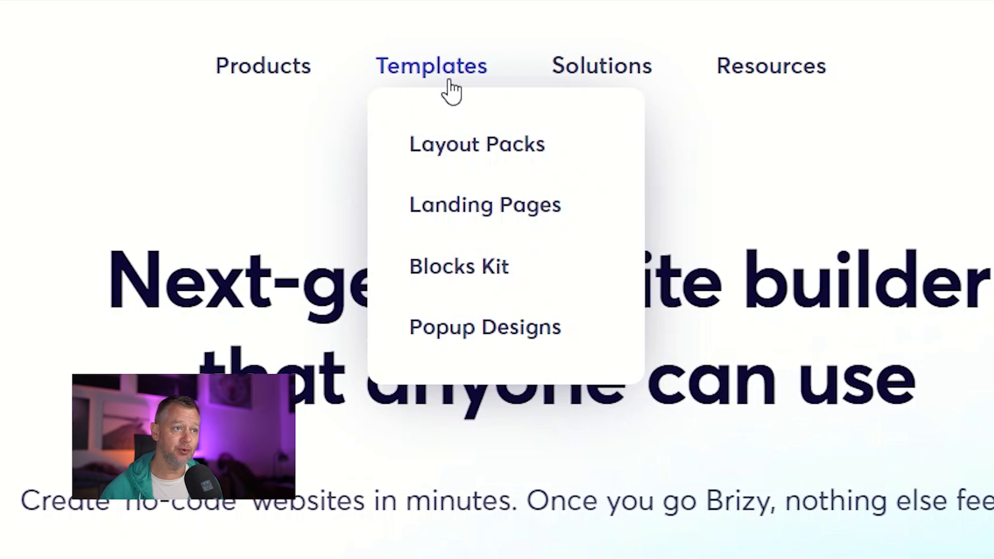
mouse_move(488, 155)
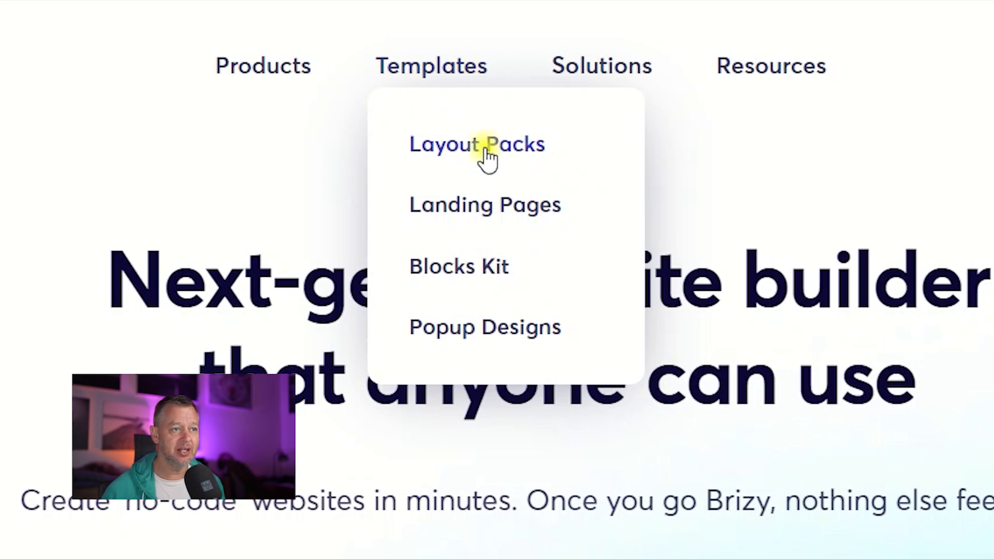
left_click(477, 144)
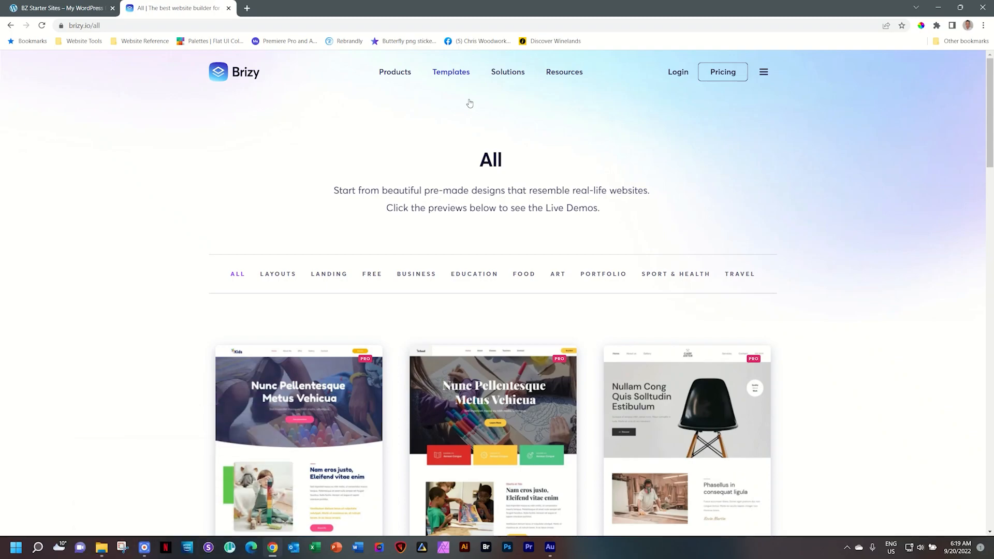
mouse_move(474, 277)
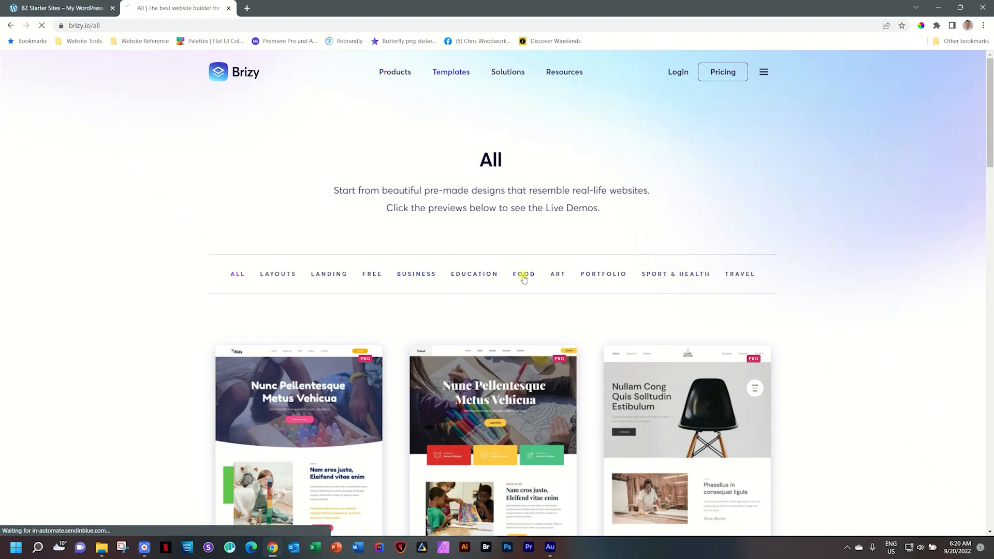
- Filter the template library to FOOD designs and browse down to the Resto template
left_click(524, 274)
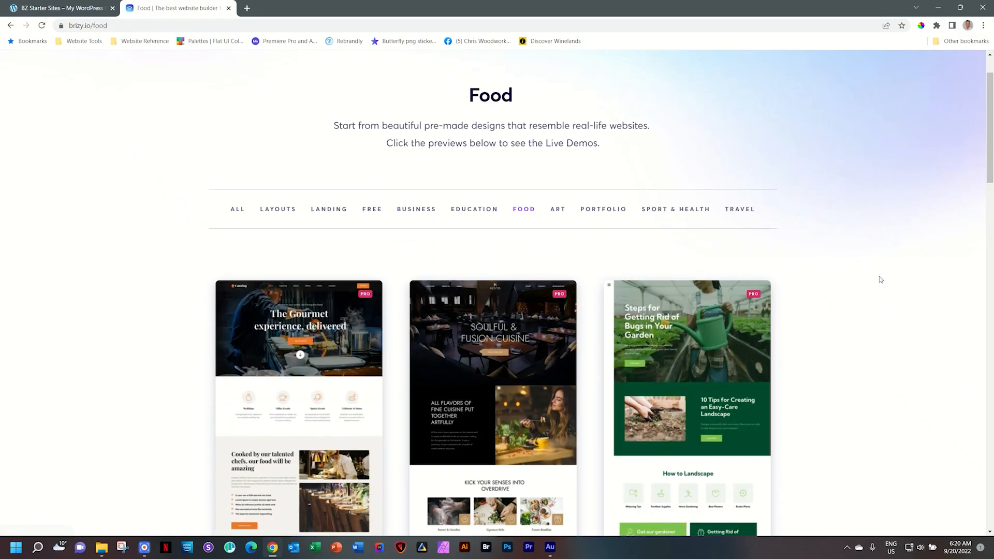
scroll("down", 3)
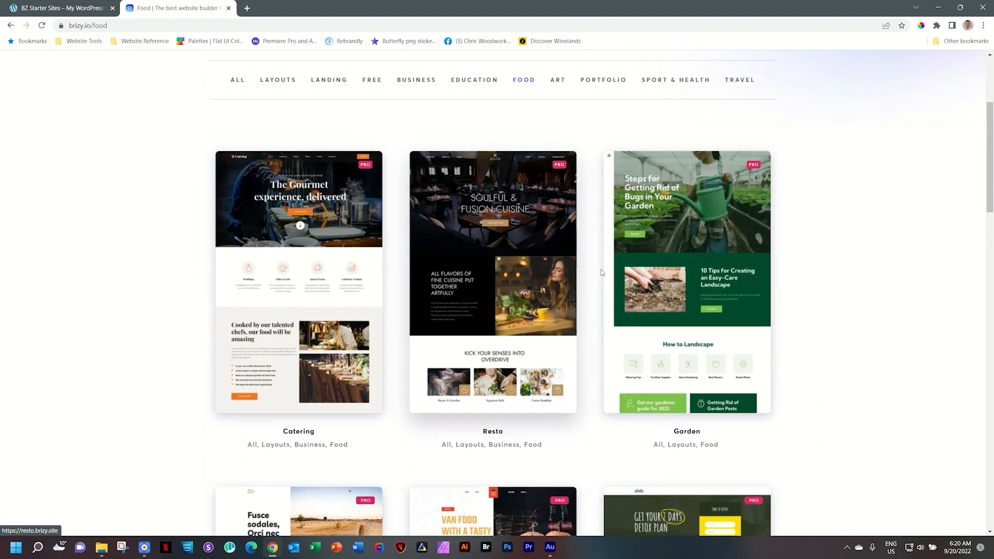
scroll("down", 3)
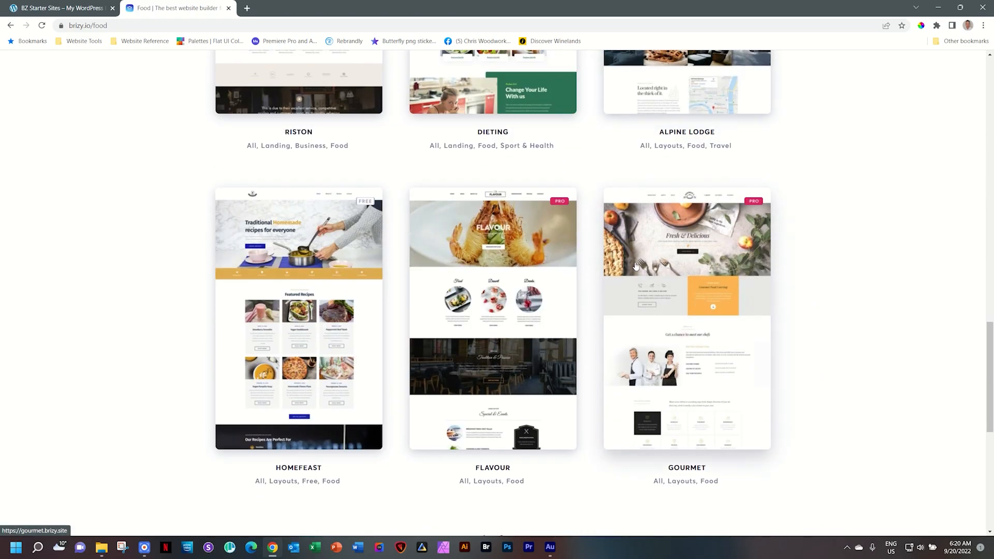
scroll("down", 3)
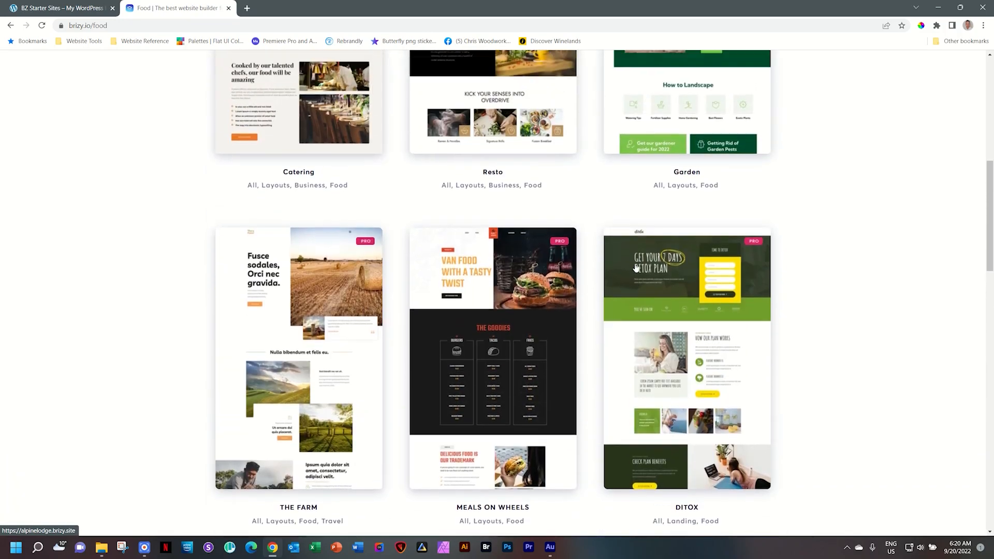
scroll("up", 3)
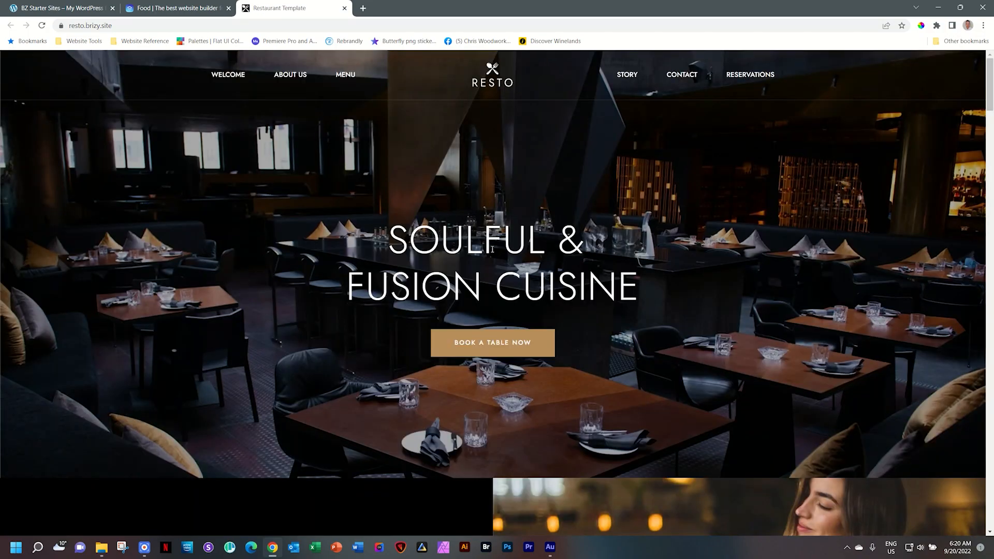
mouse_move(228, 74)
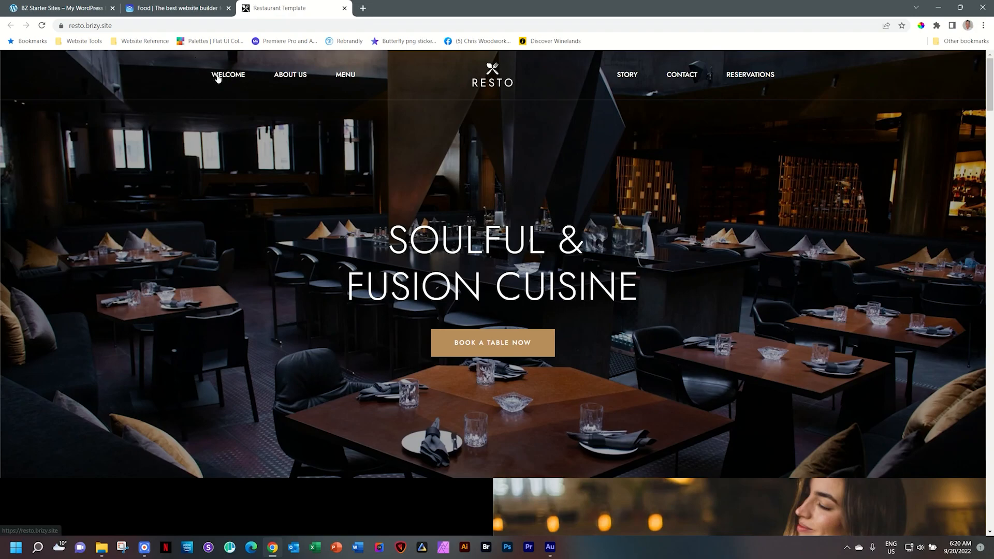
mouse_move(603, 93)
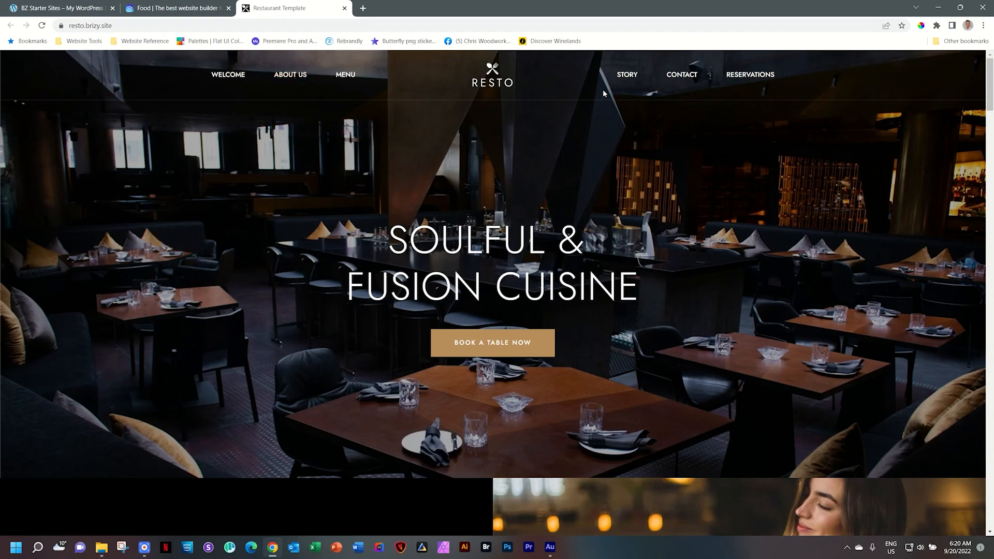
mouse_move(779, 63)
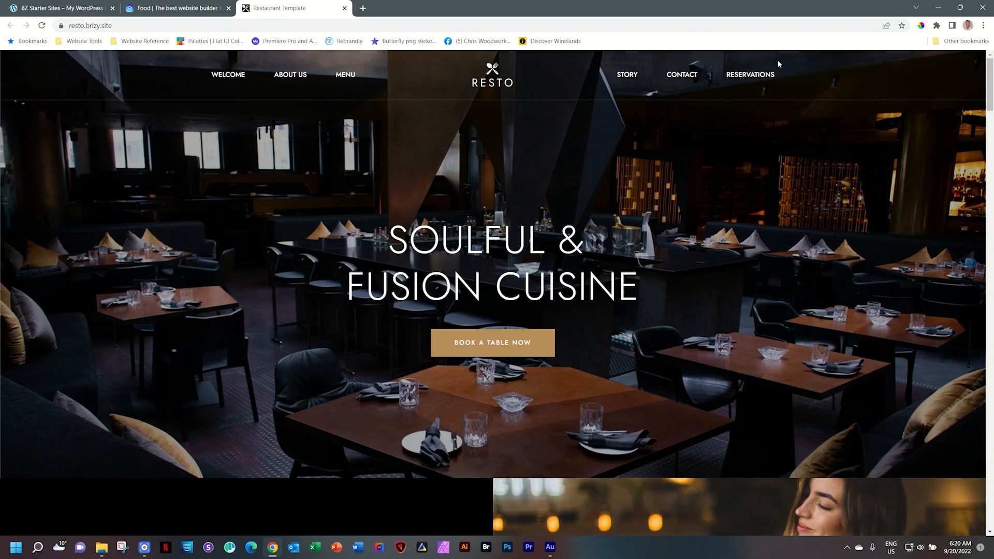
mouse_move(808, 101)
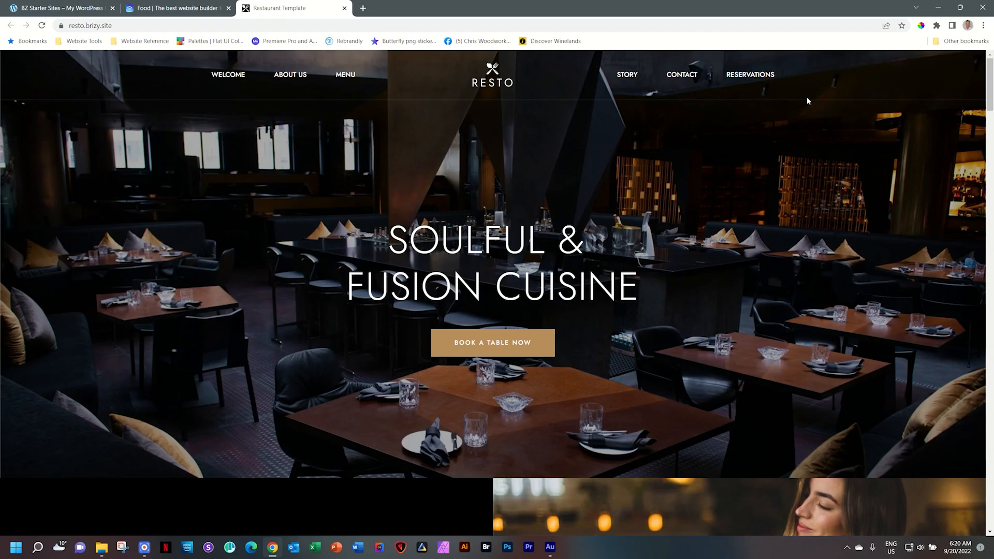
mouse_move(804, 186)
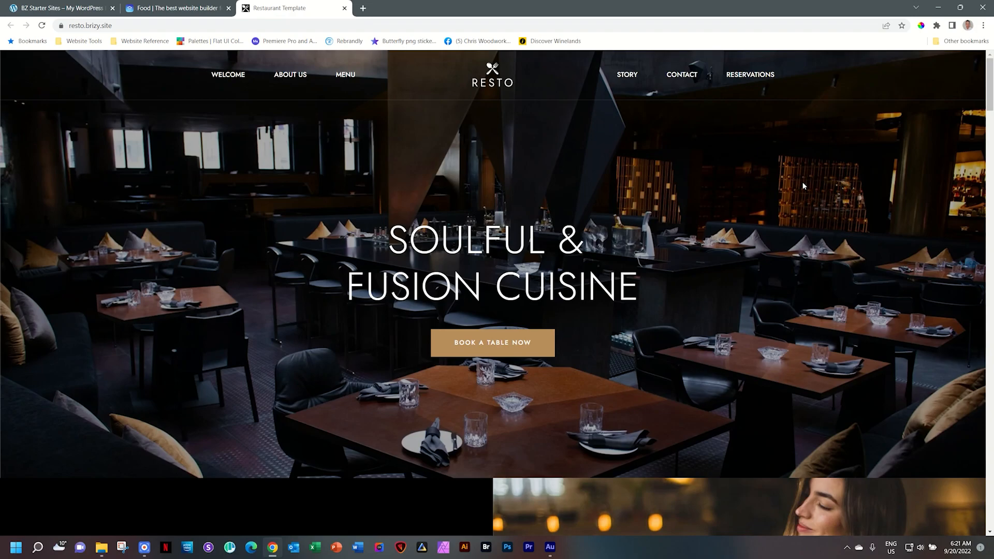
- Scroll past the hero, fine-cuisine feature and three dish highlights to View the Menu
scroll("down", 3)
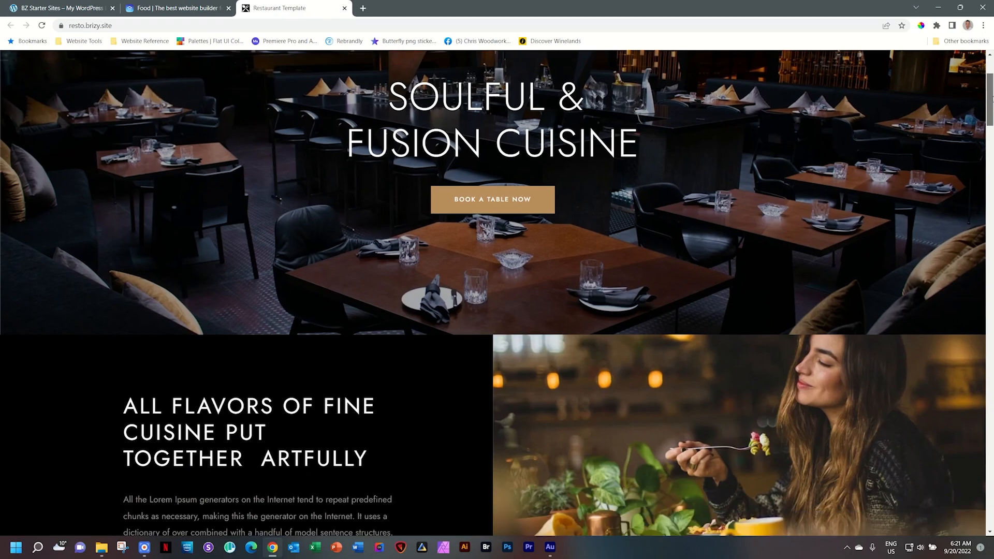
scroll("down", 3)
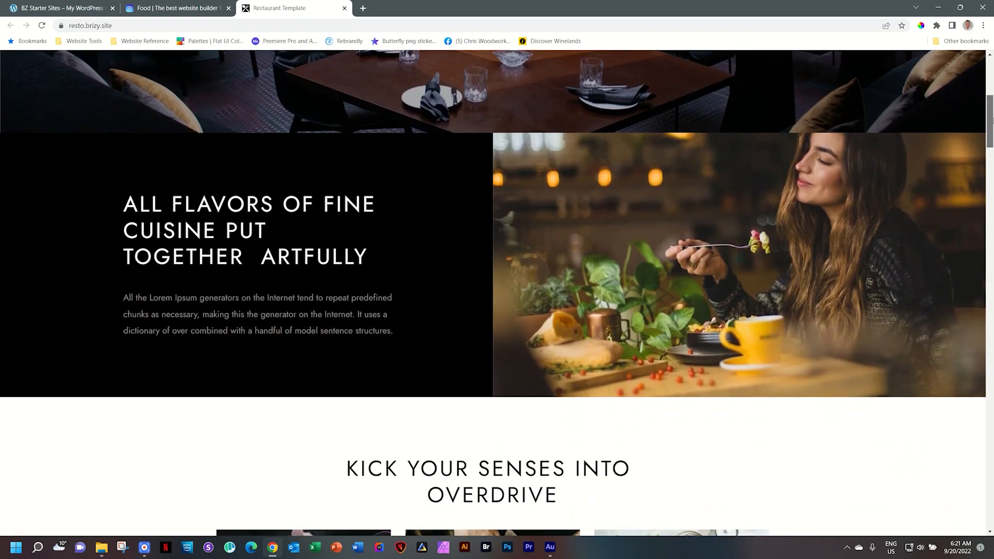
scroll("down", 3)
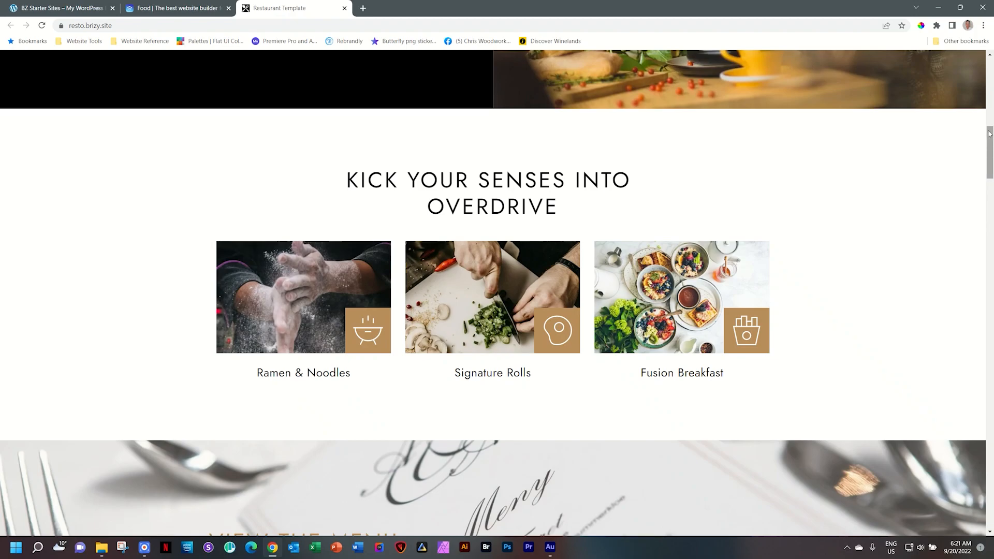
scroll("down", 3)
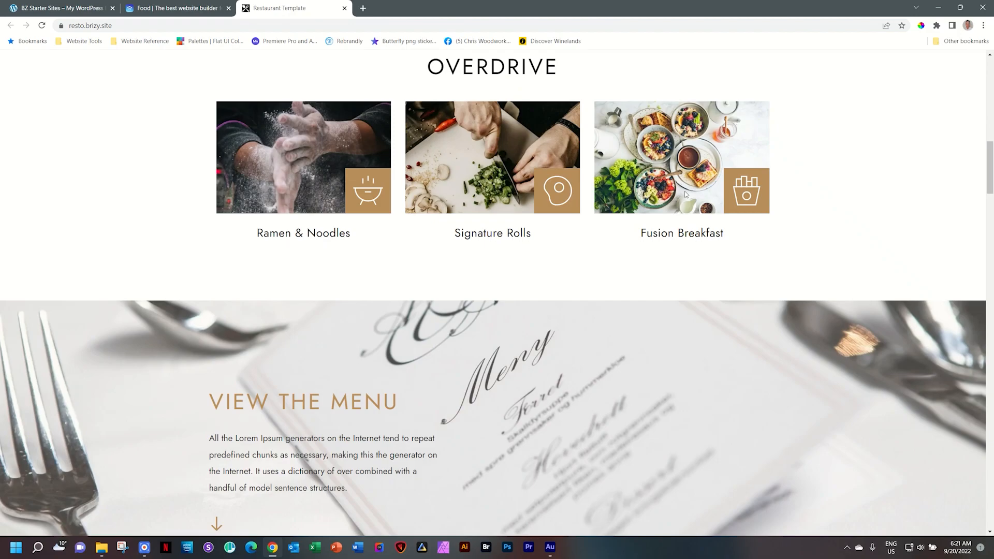
mouse_move(527, 151)
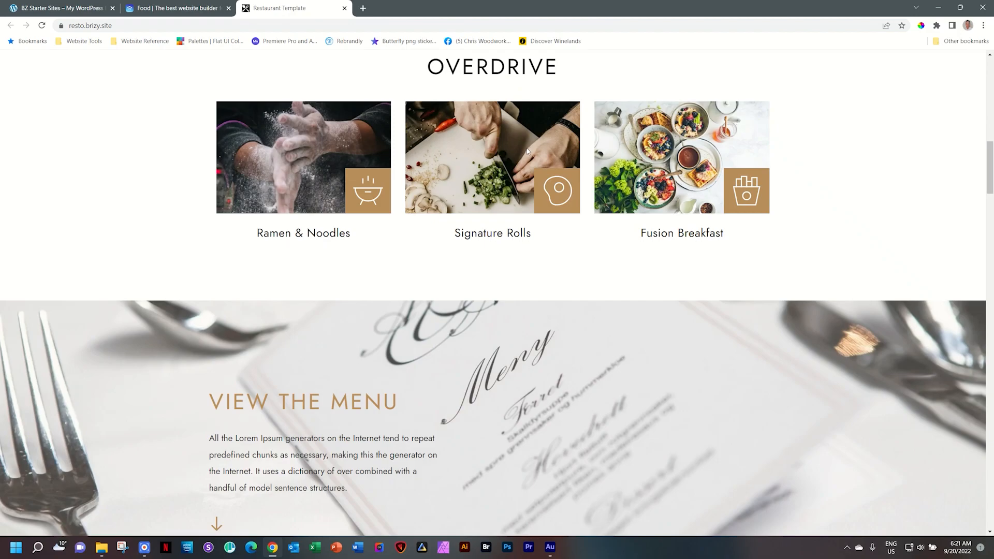
mouse_move(736, 145)
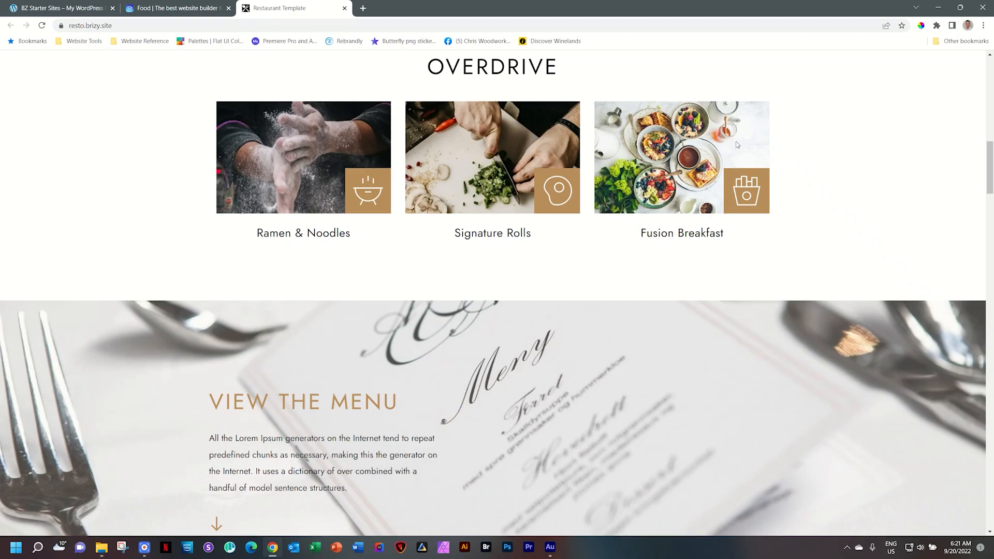
scroll("down", 3)
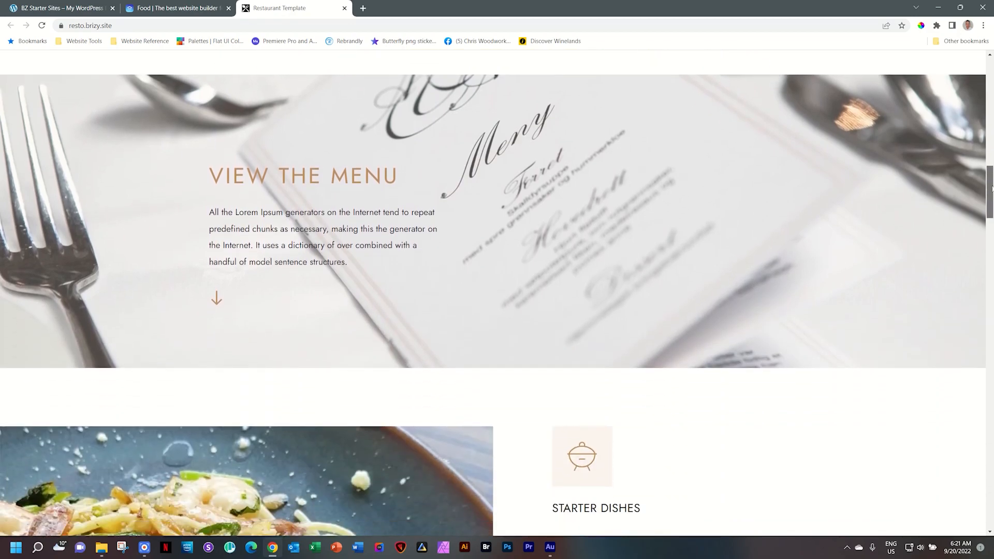
- Scroll through Starter Dishes and Main Course to Deserts and the View Full Menu button
scroll("up", 3)
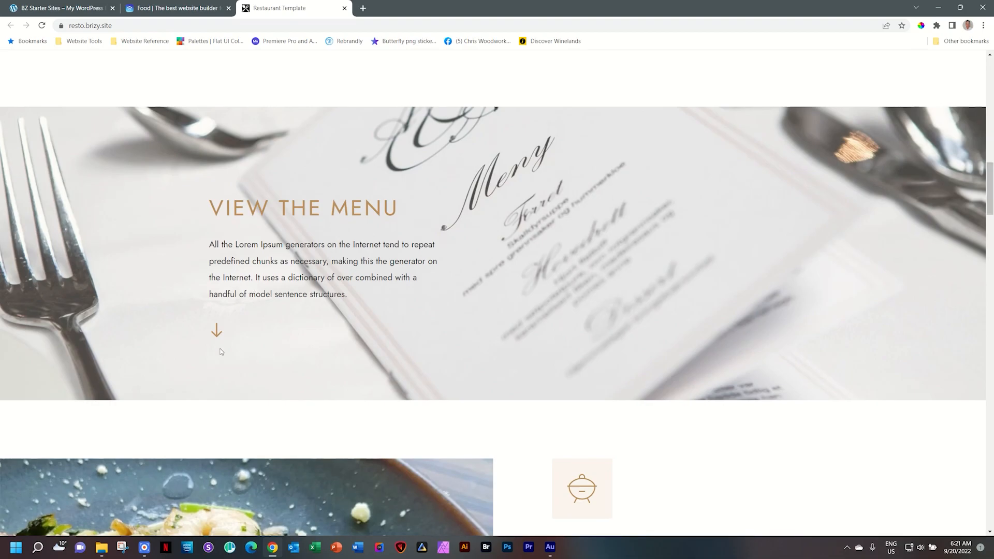
scroll("down", 3)
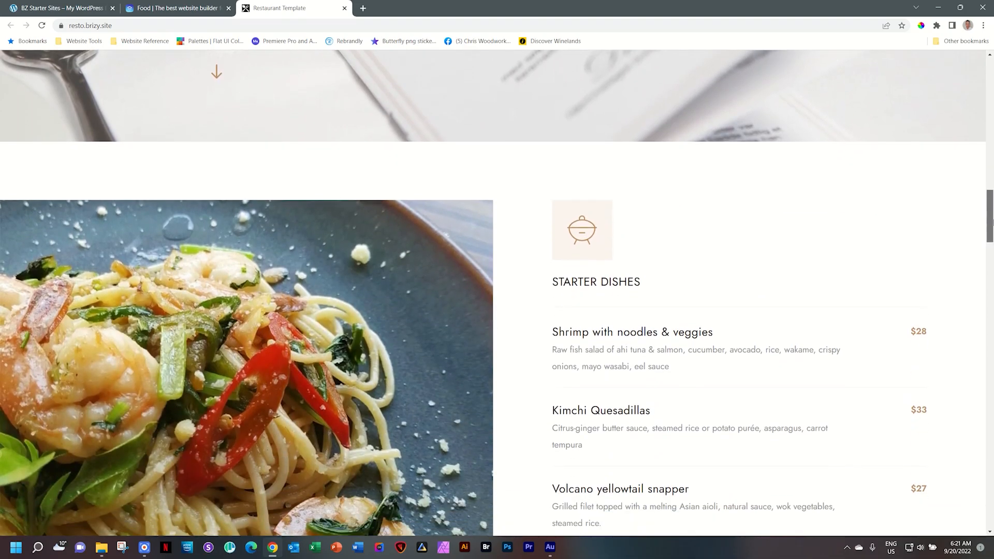
scroll("down", 3)
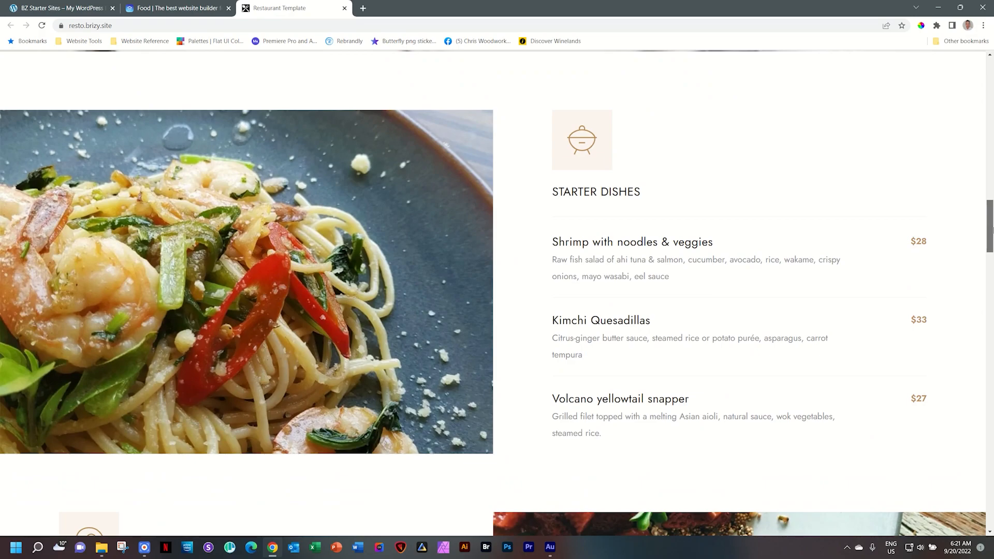
scroll("down", 3)
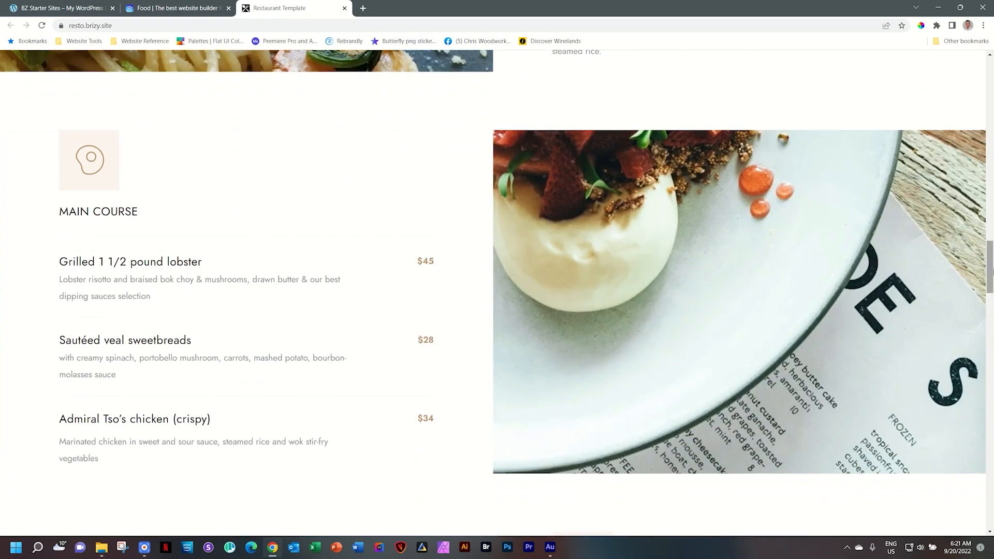
scroll("down", 3)
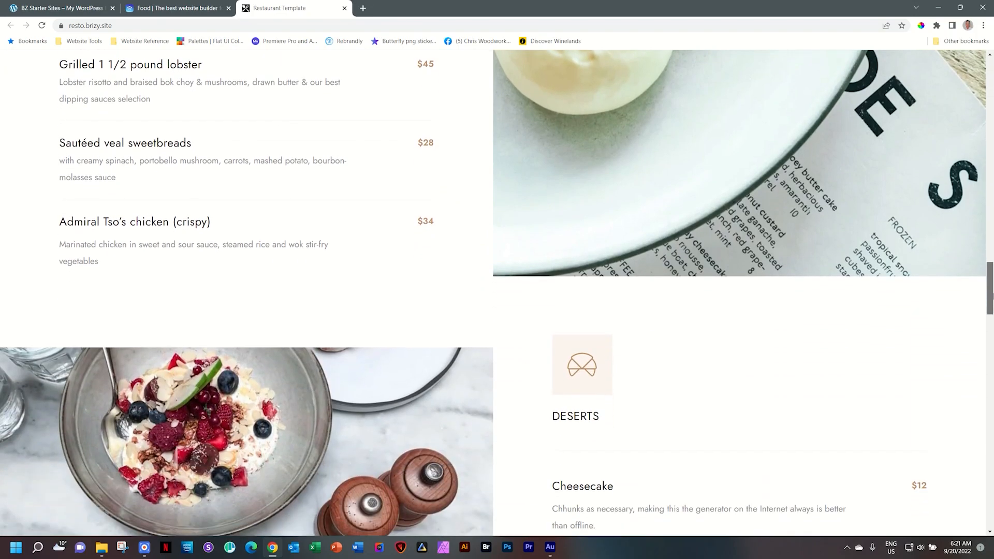
scroll("down", 3)
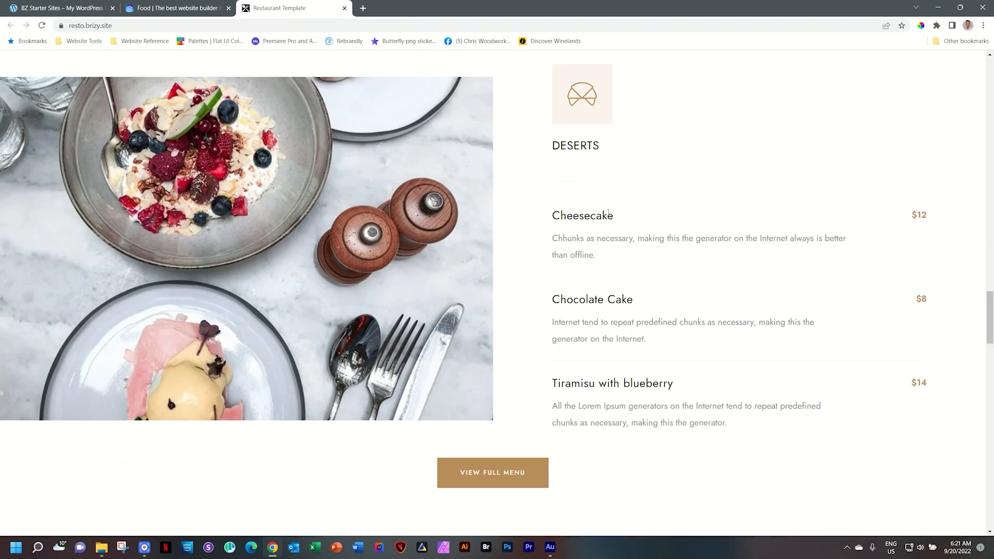
mouse_move(862, 341)
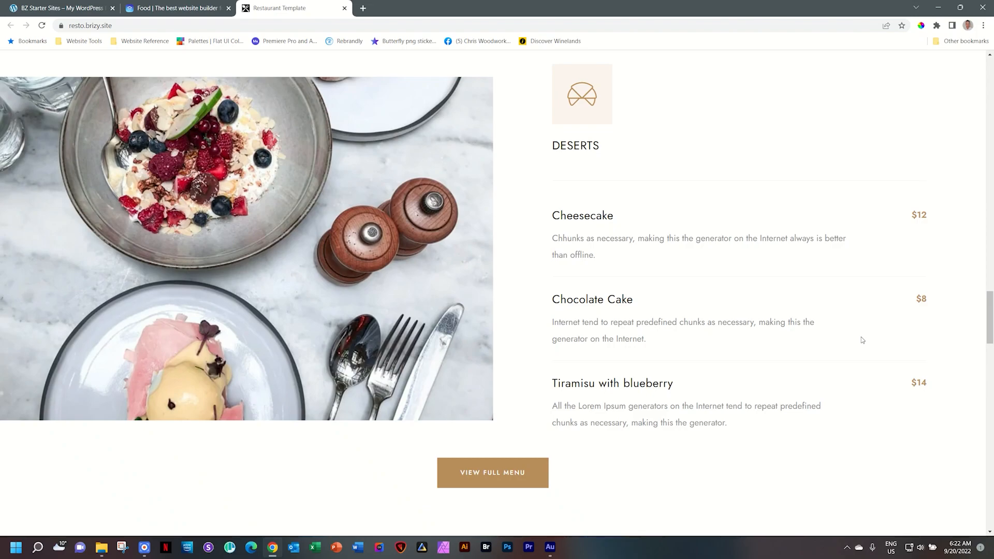
mouse_move(772, 206)
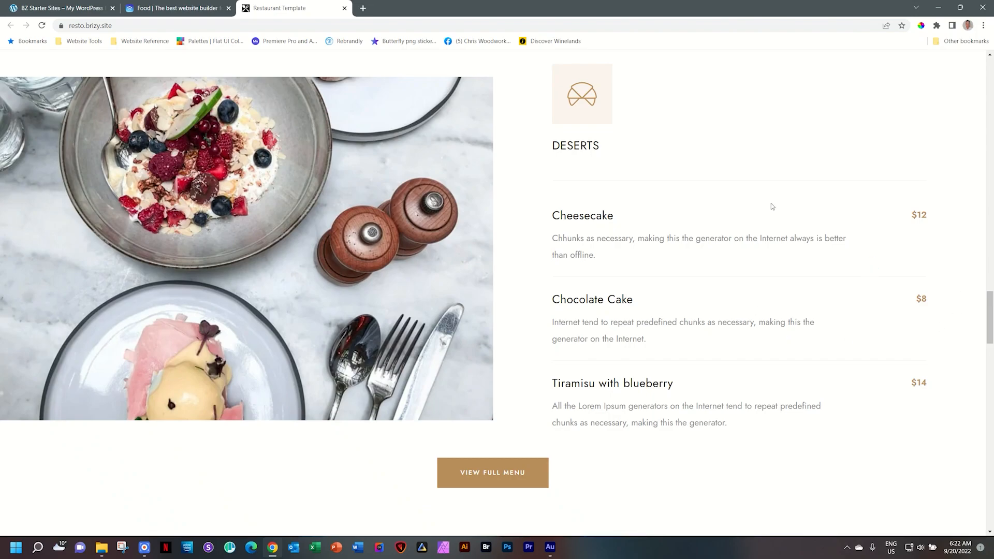
mouse_move(799, 271)
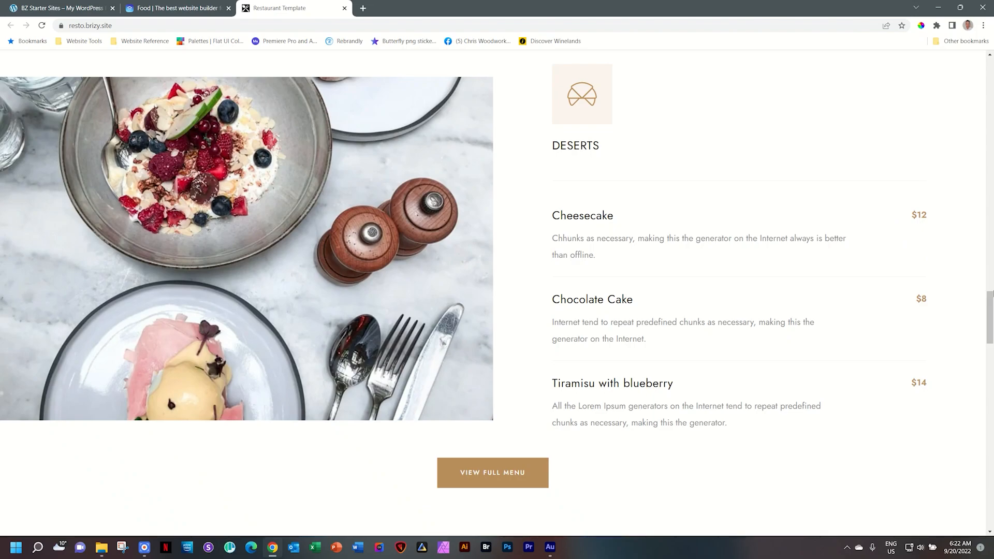
- Scroll past private events to the footer with Brooklyn address, reviews form and hours
scroll("down", 3)
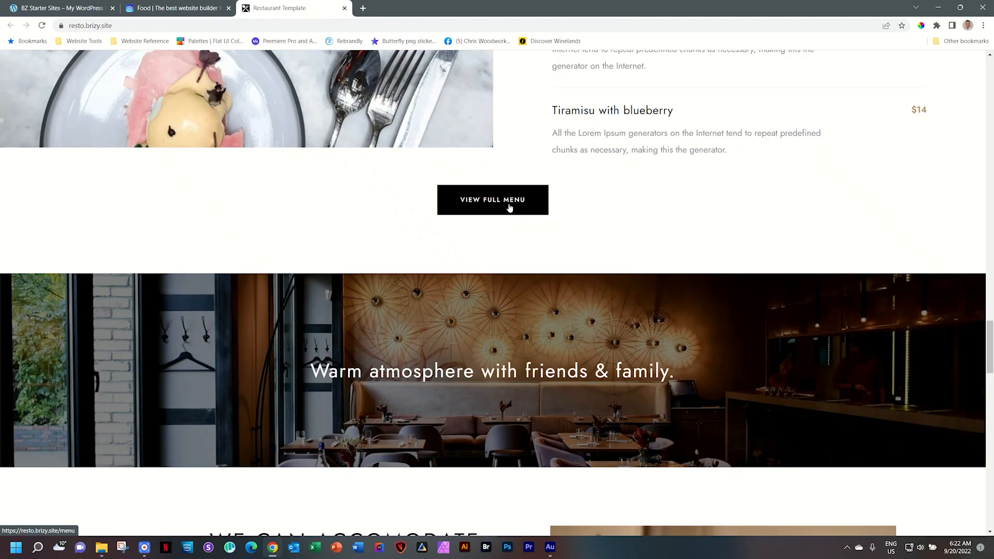
mouse_move(755, 199)
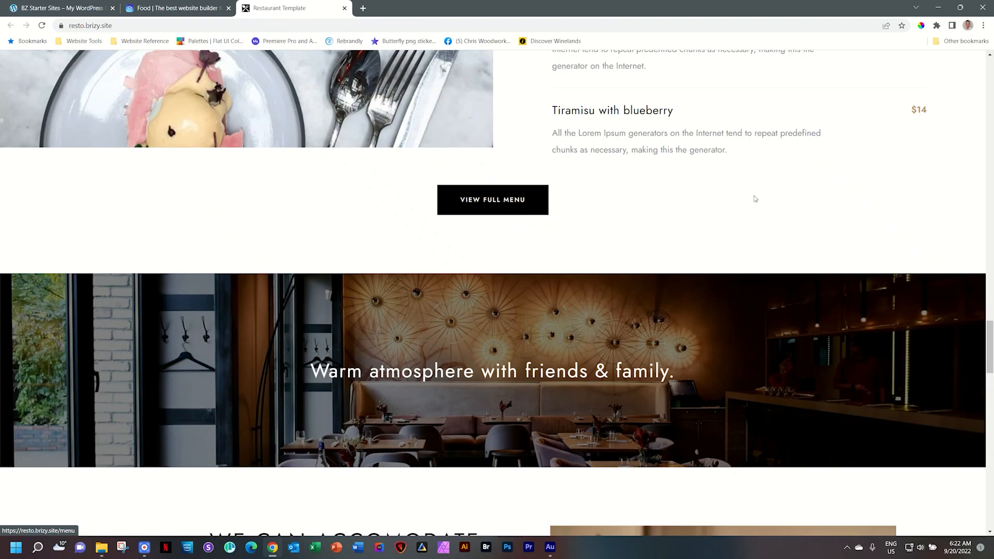
scroll("down", 3)
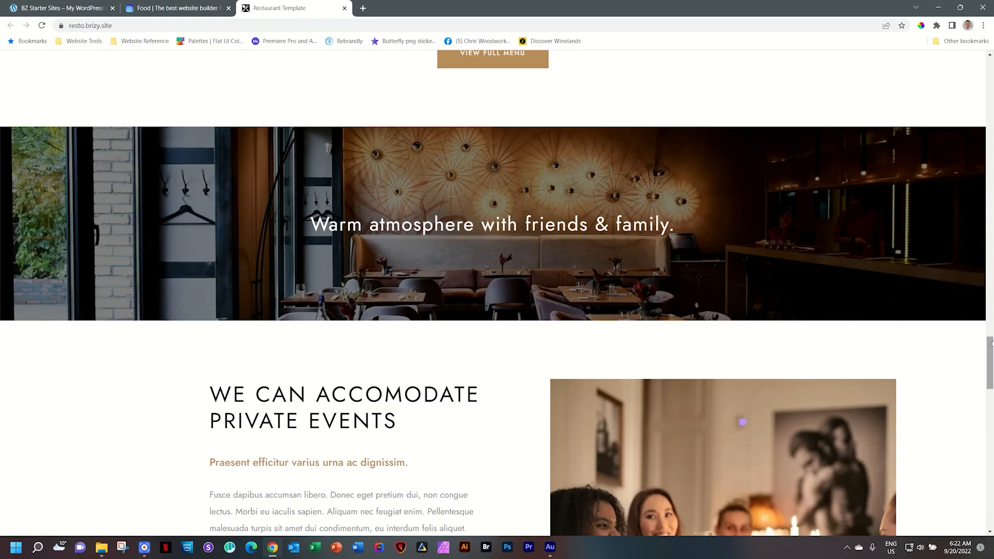
scroll("down", 3)
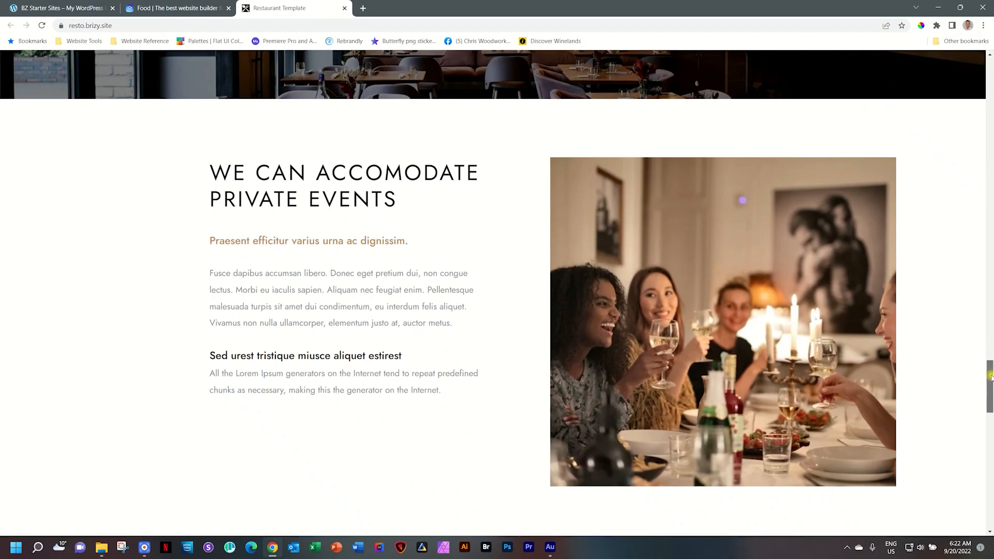
scroll("down", 3)
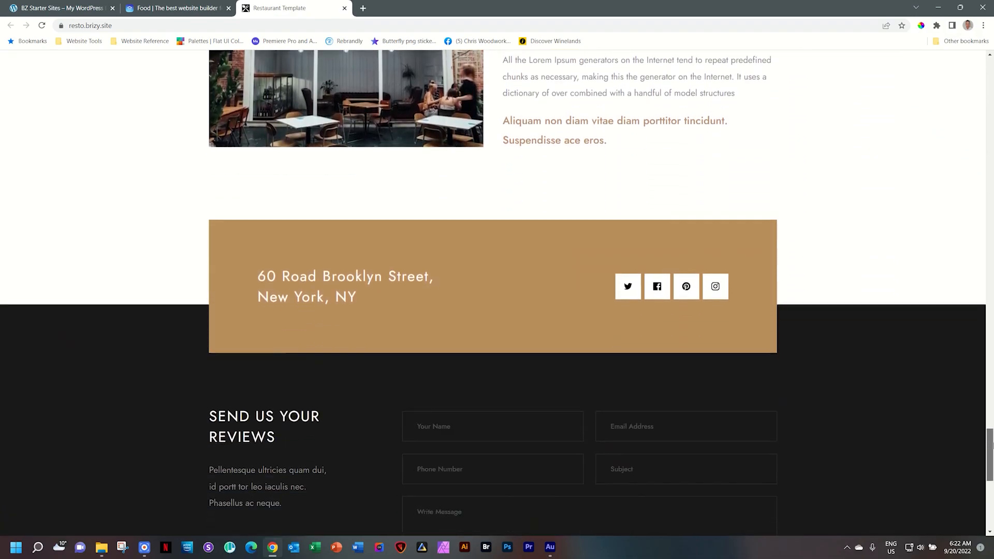
scroll("down", 3)
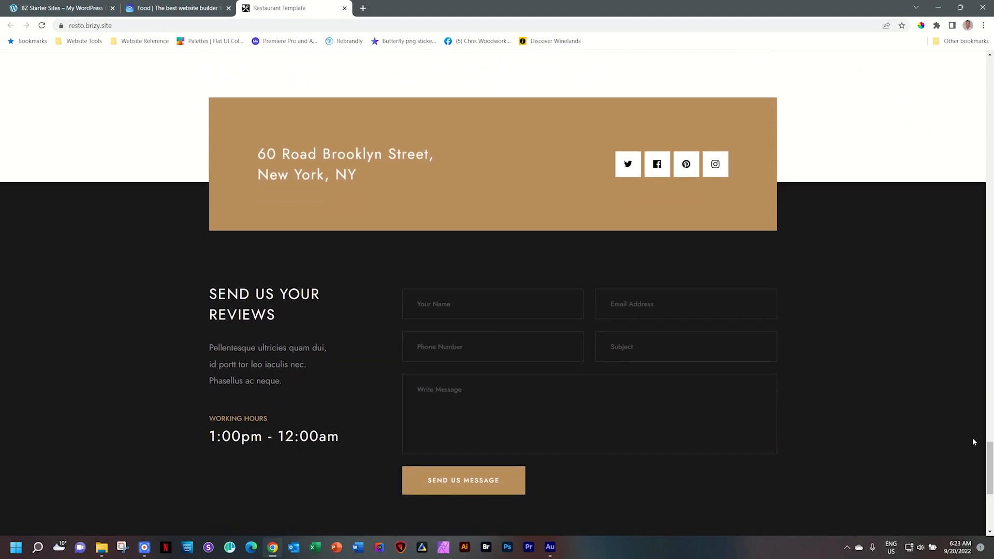
mouse_move(937, 389)
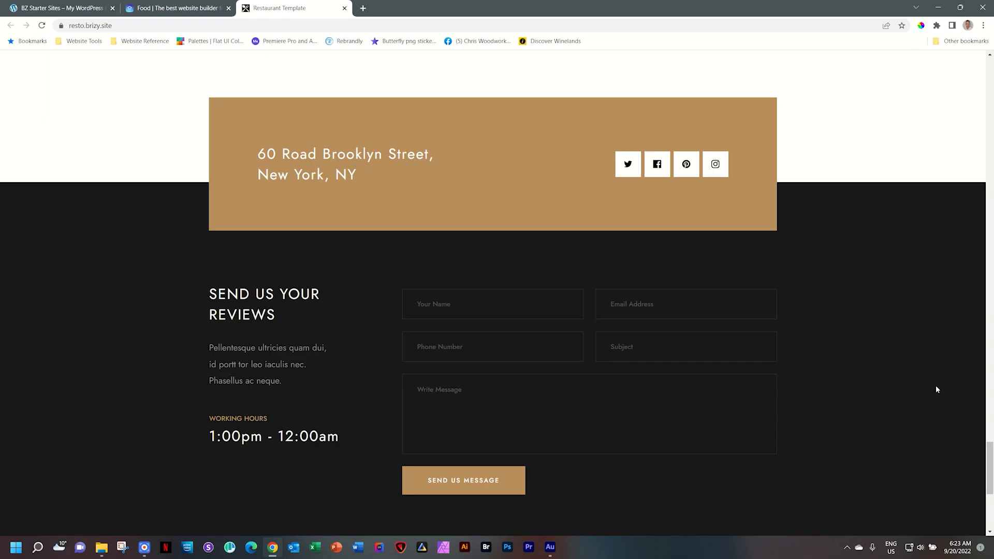
- Open ABOUT US and browse Our Short History, Job Openings and the video section
left_click(290, 74)
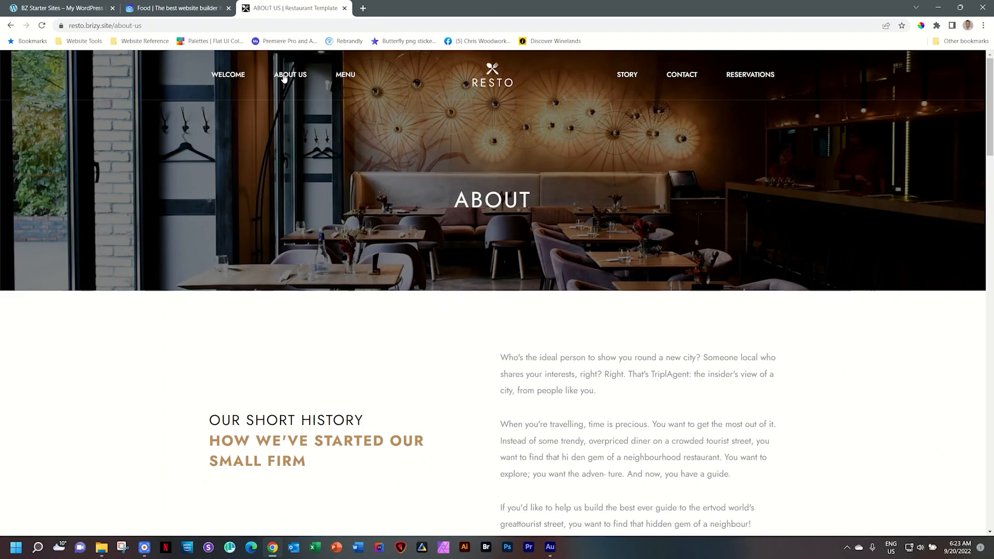
mouse_move(632, 85)
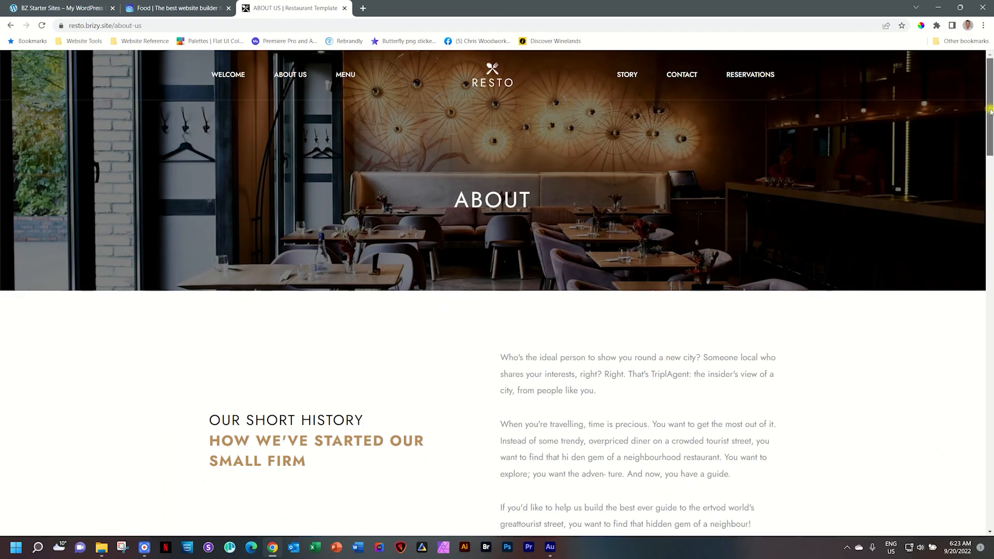
scroll("down", 3)
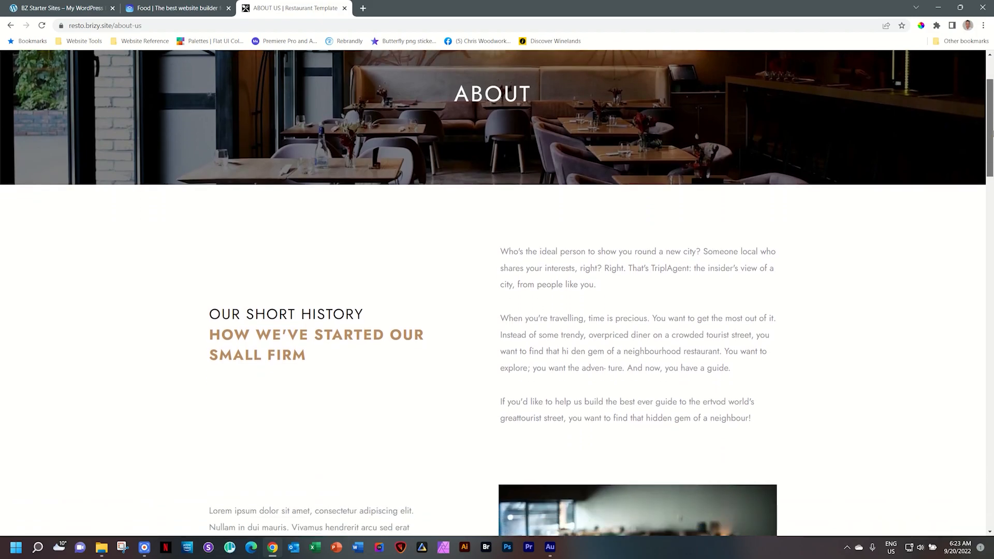
scroll("down", 3)
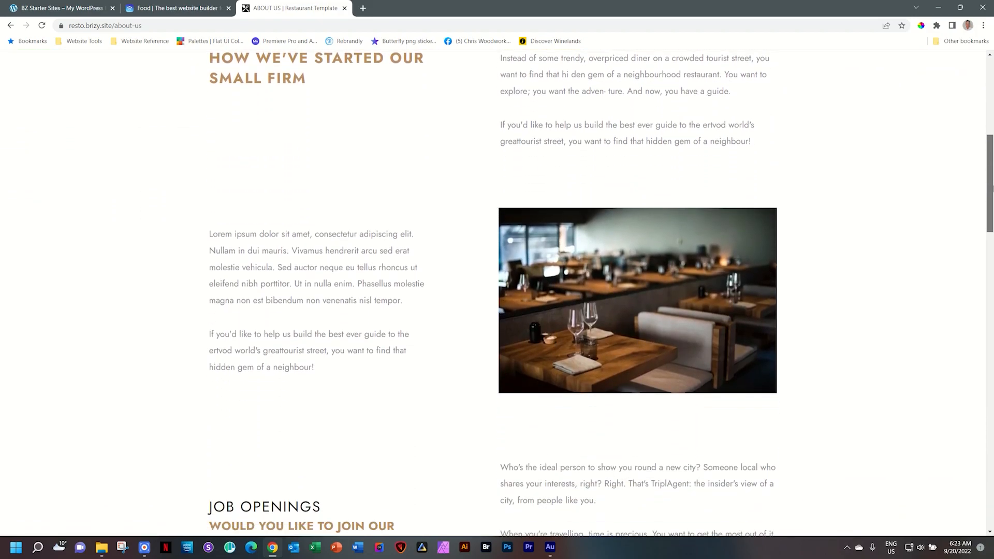
scroll("down", 3)
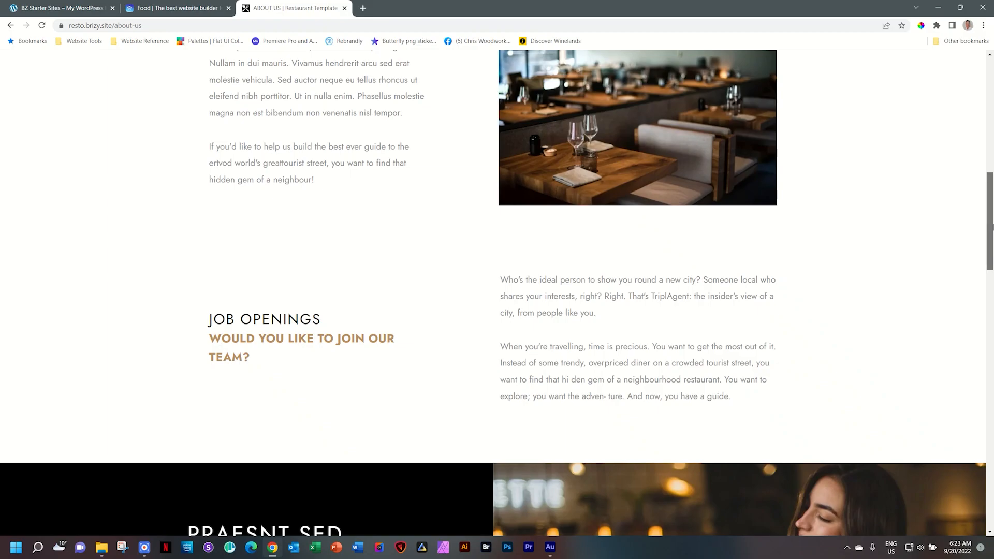
scroll("up", 3)
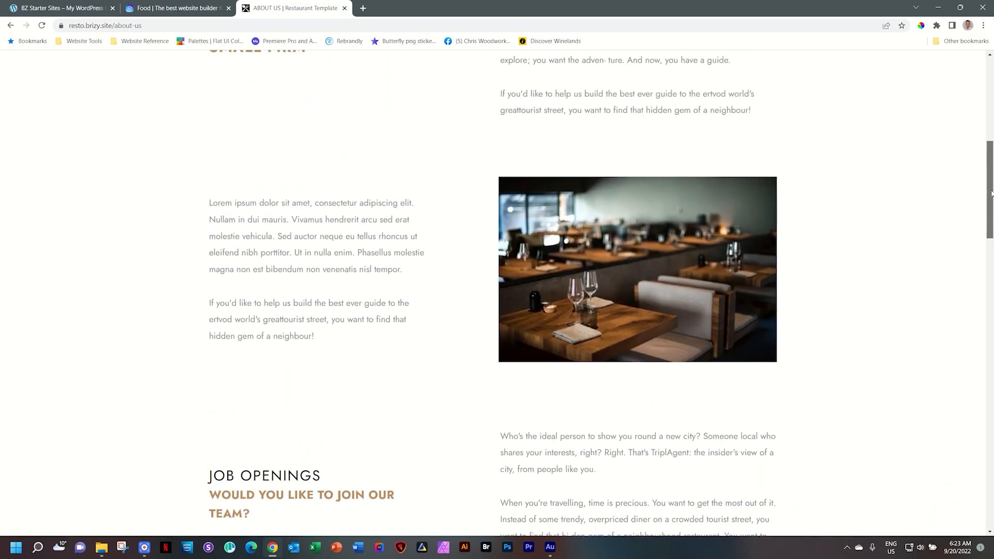
scroll("down", 3)
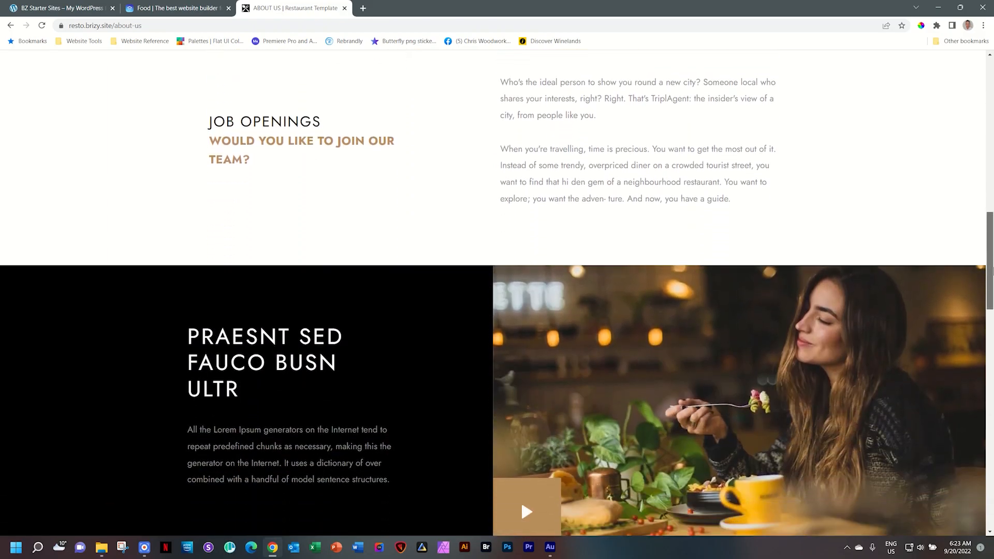
scroll("down", 3)
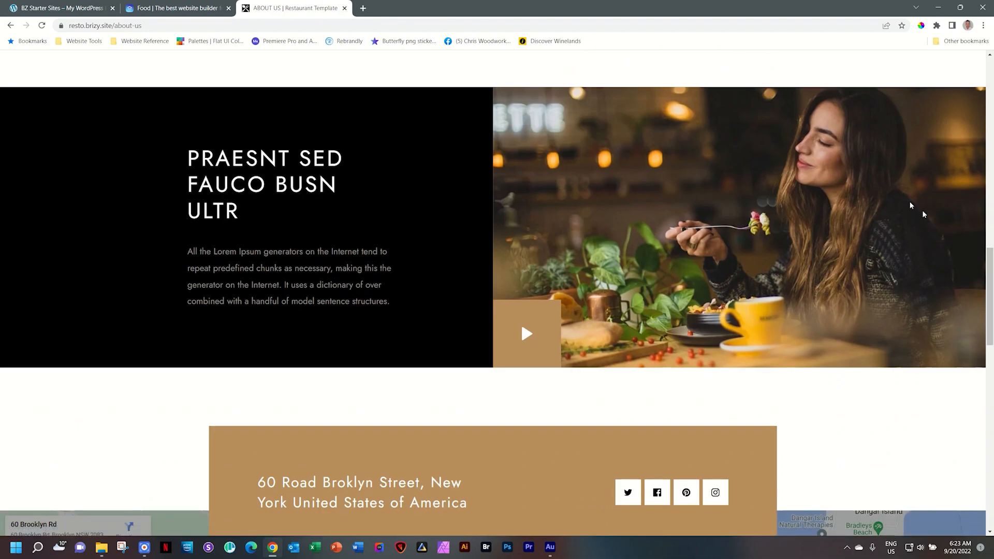
mouse_move(599, 260)
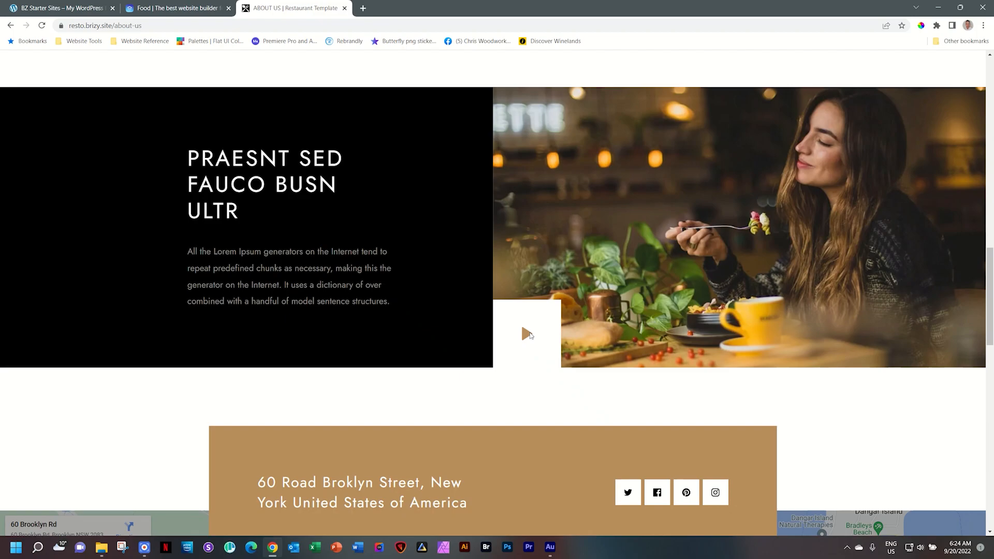
- Scroll the About page past the map and testimonials to the reserve-a-table banner and footer
scroll("down", 3)
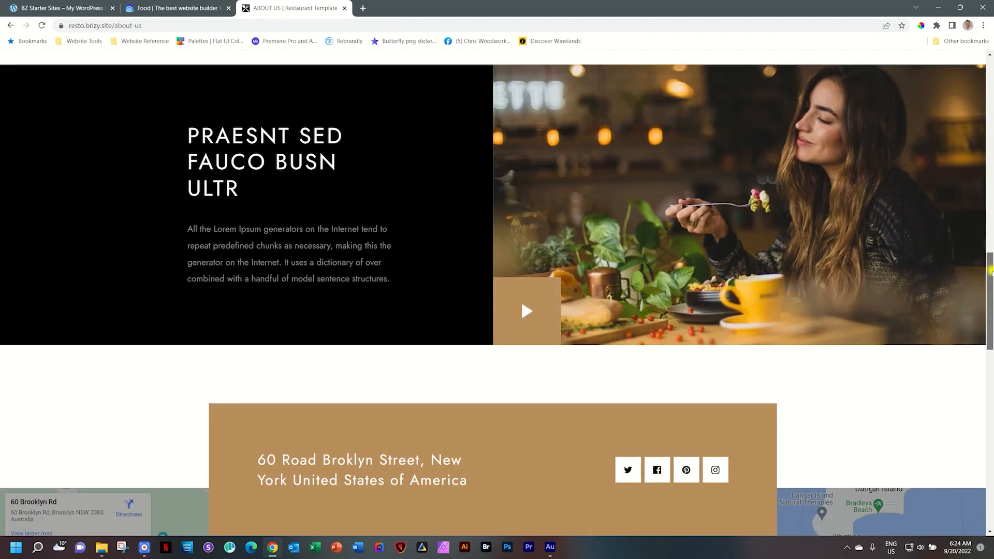
scroll("down", 3)
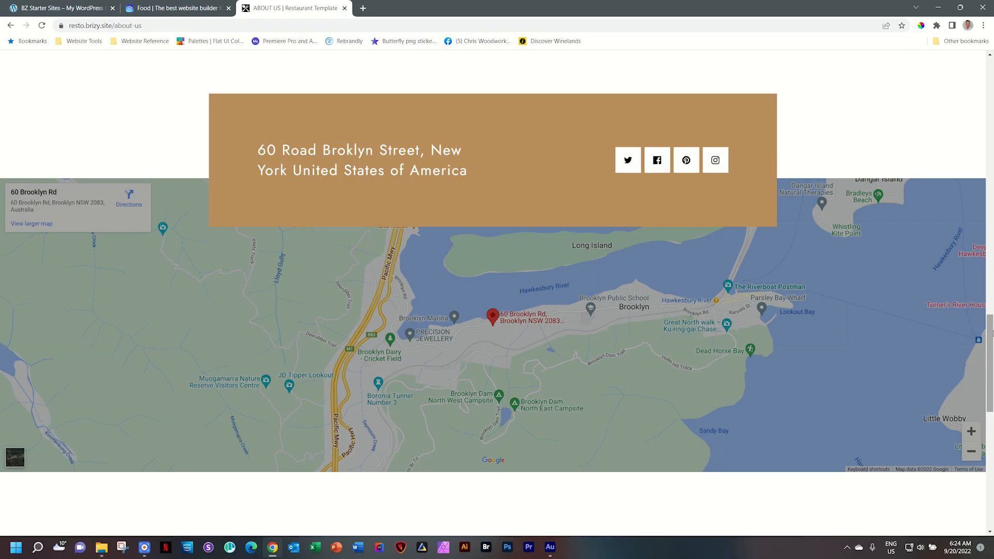
mouse_move(715, 160)
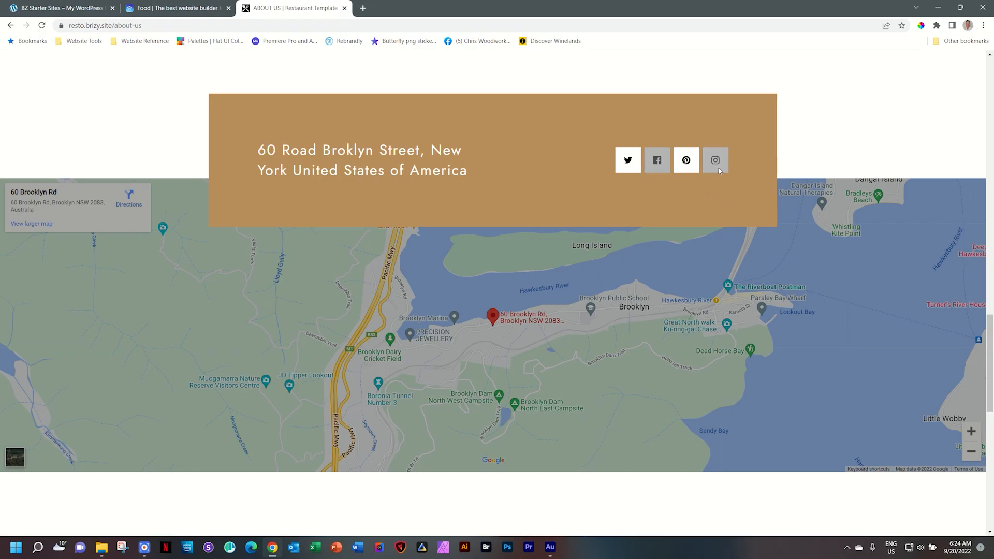
scroll("down", 3)
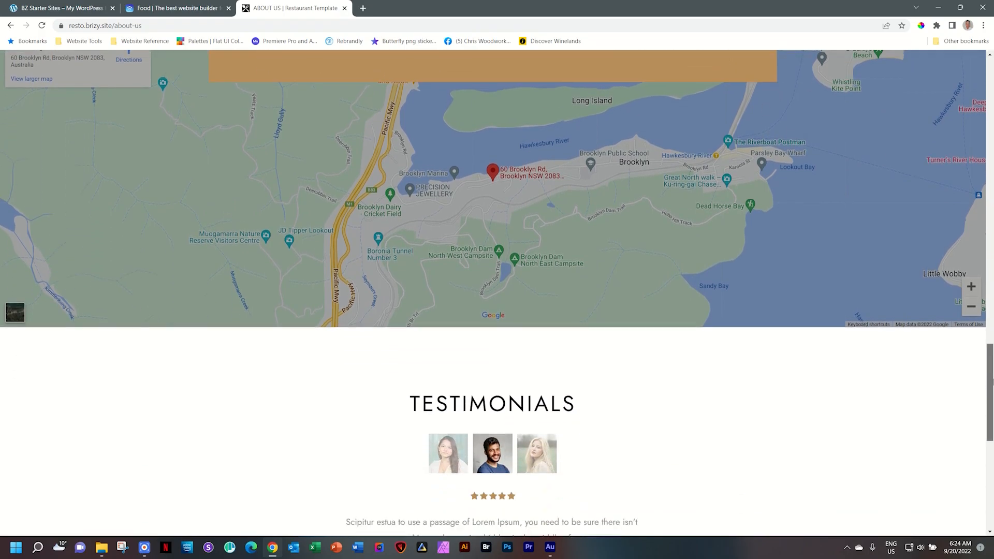
scroll("down", 3)
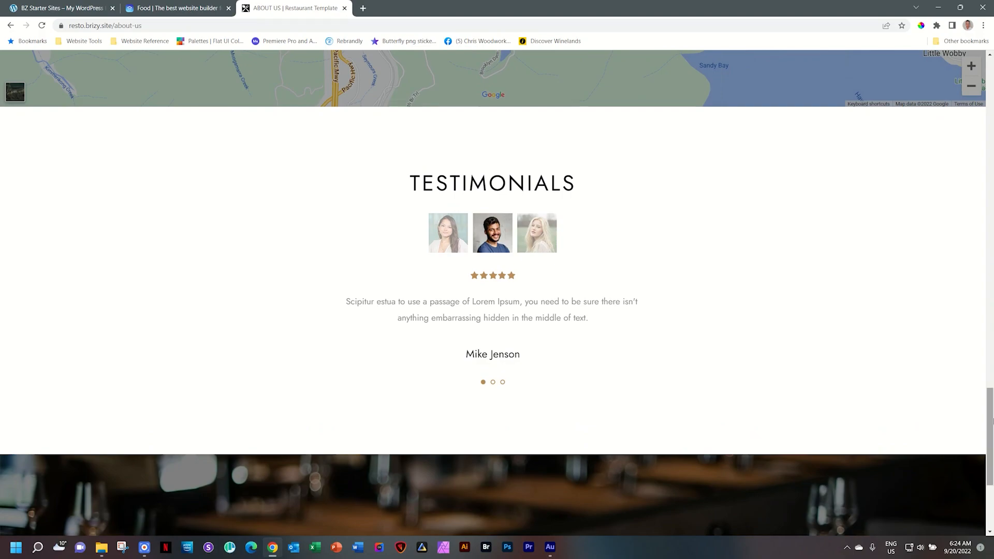
scroll("down", 3)
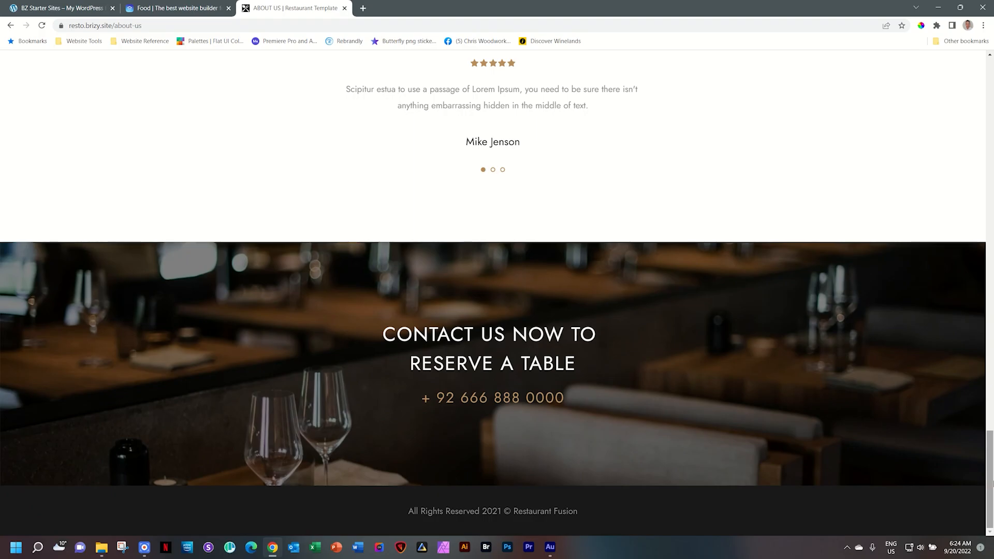
- Open the MENU page and scroll past the dish categories to the Book a Table form
left_click(345, 74)
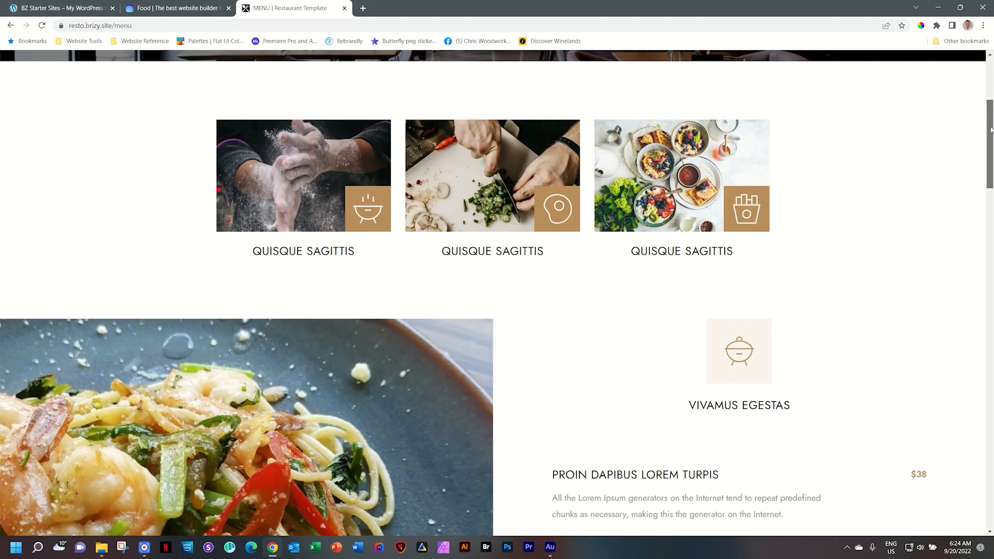
scroll("down", 3)
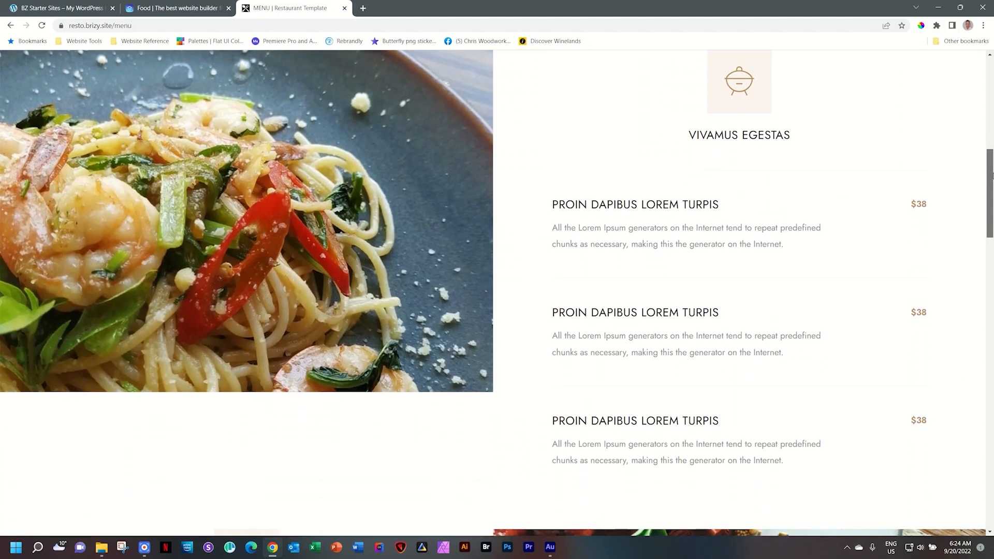
scroll("down", 3)
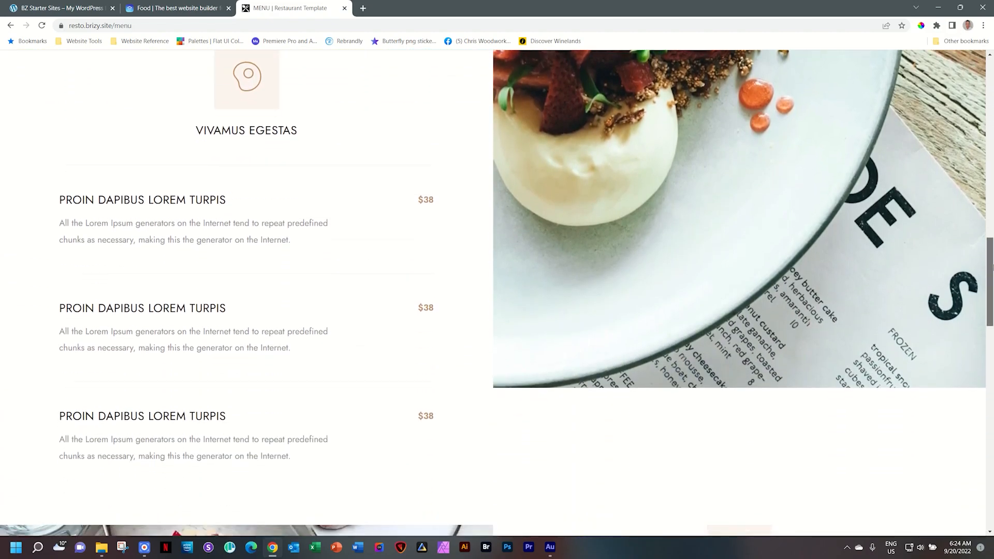
scroll("down", 3)
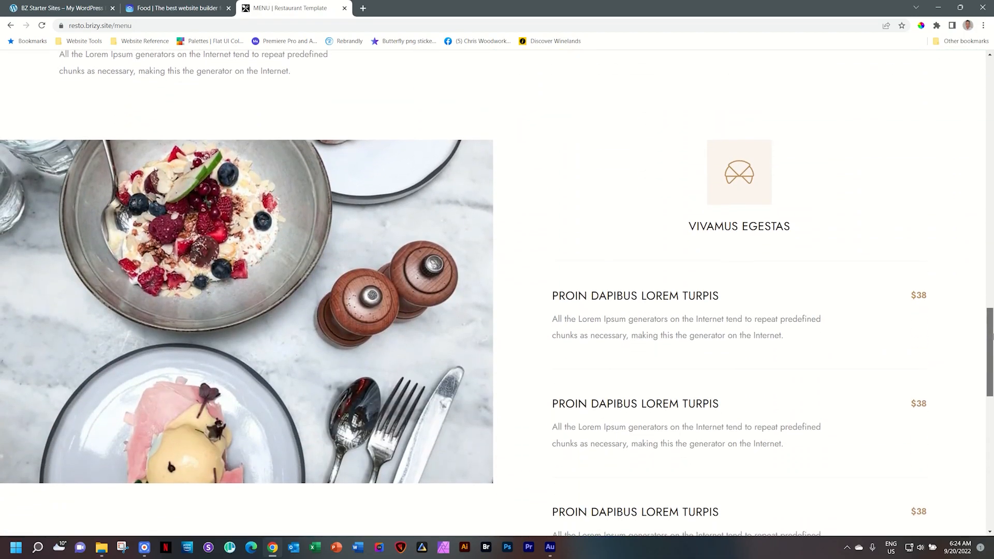
scroll("down", 3)
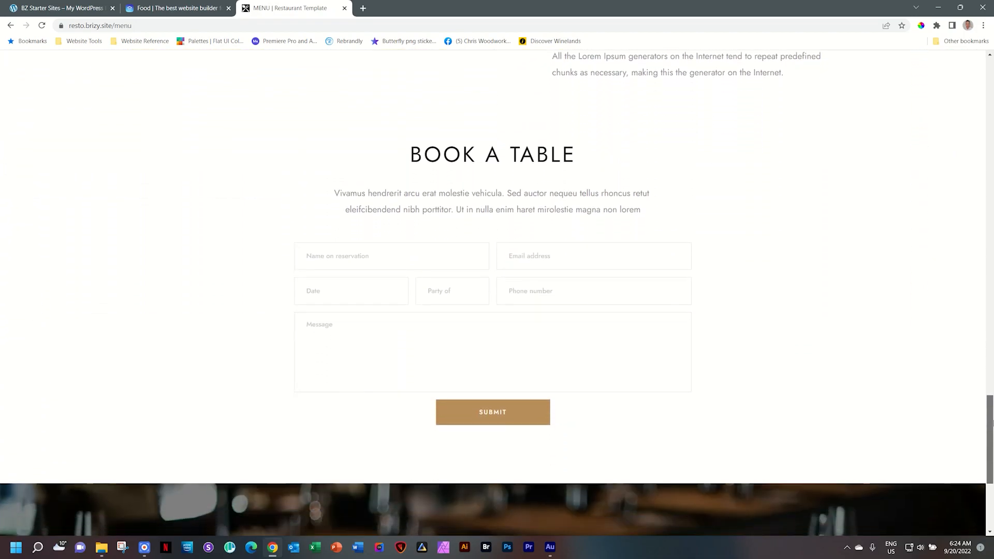
scroll("down", 3)
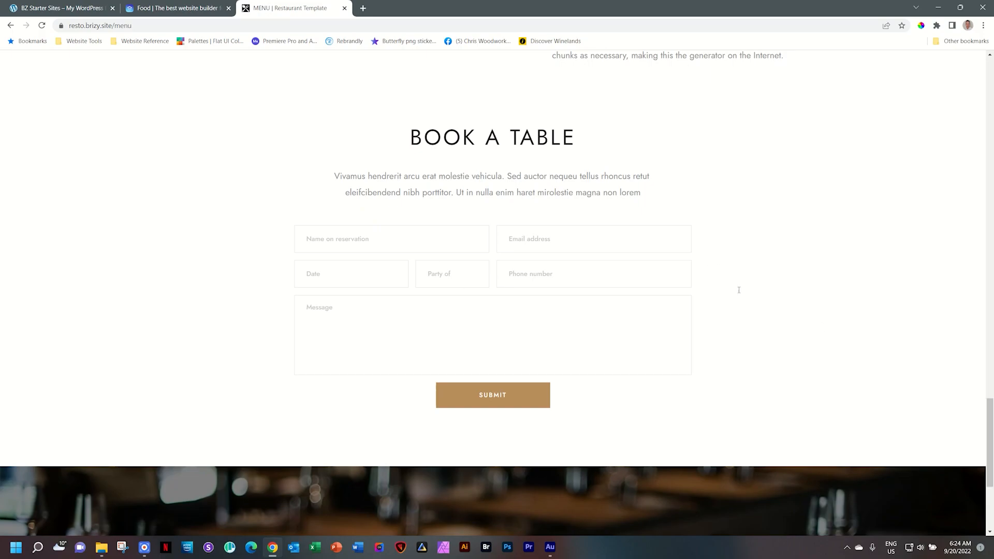
mouse_move(453, 86)
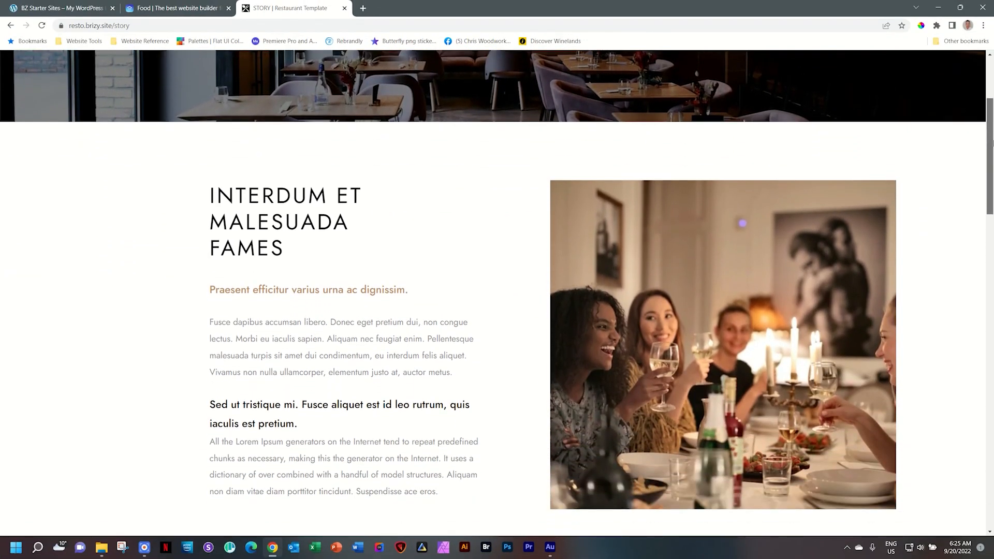
- Scroll the Story page through text, photos and video, then back up to the STORY banner
scroll("down", 3)
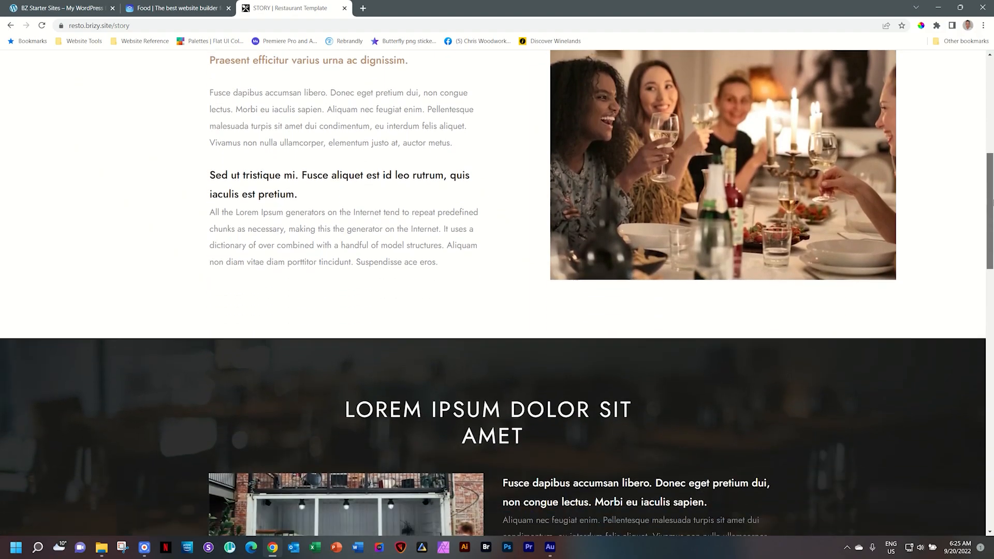
scroll("down", 3)
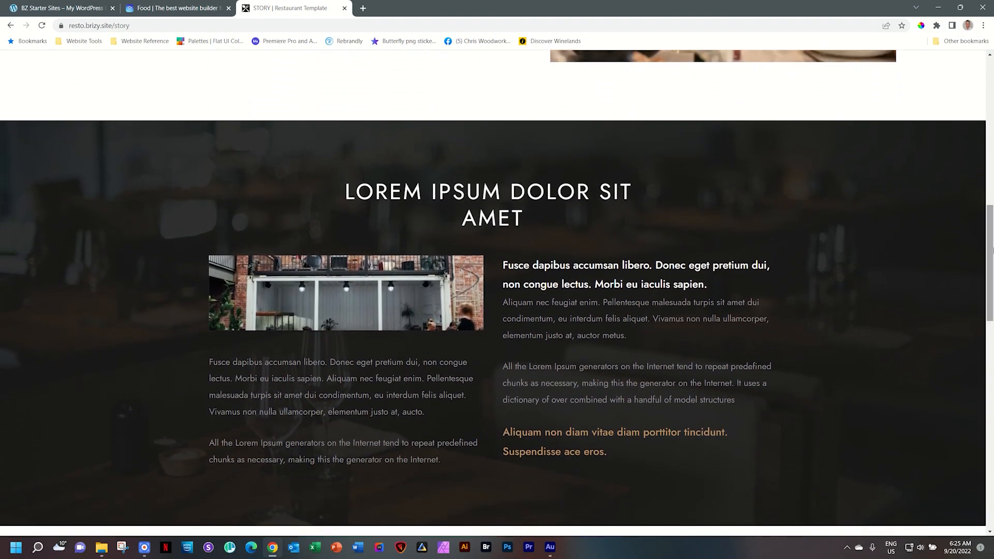
mouse_move(872, 297)
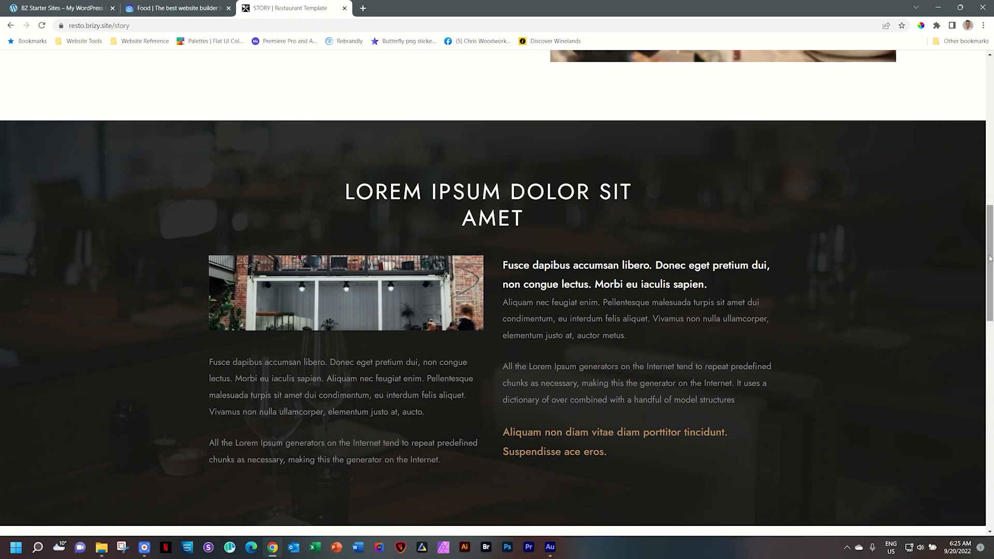
scroll("down", 3)
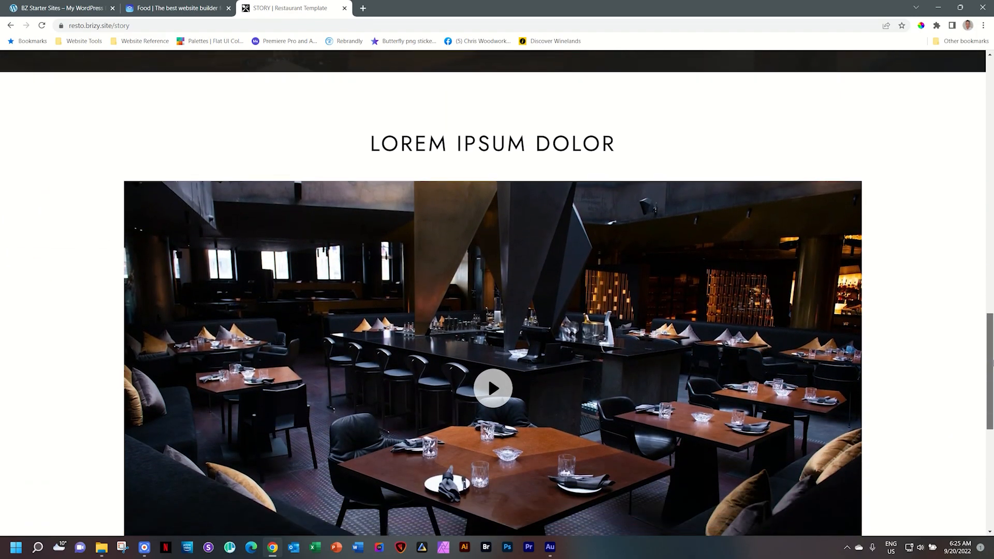
scroll("up", 3)
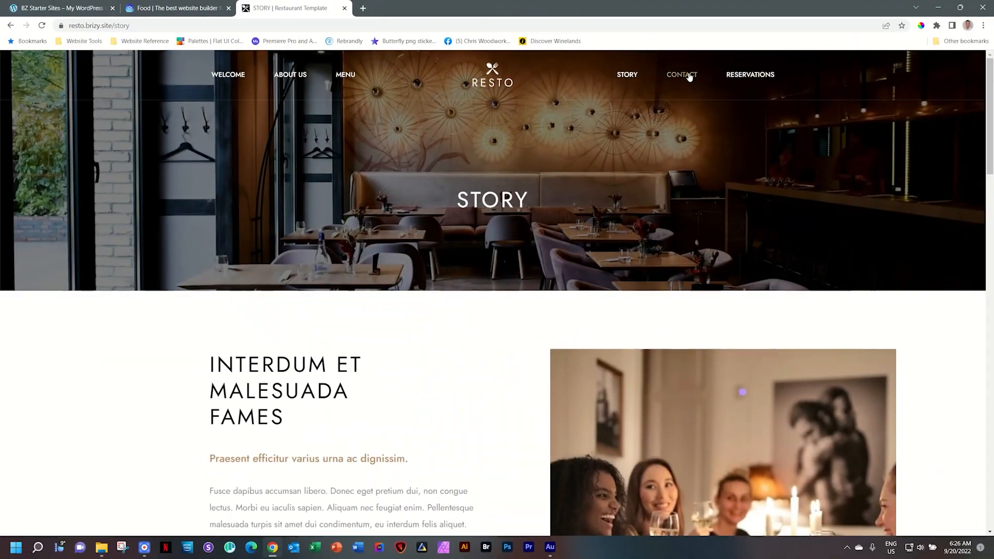
- Open CONTACT and scroll past email, phone and address to the message form and map
left_click(681, 74)
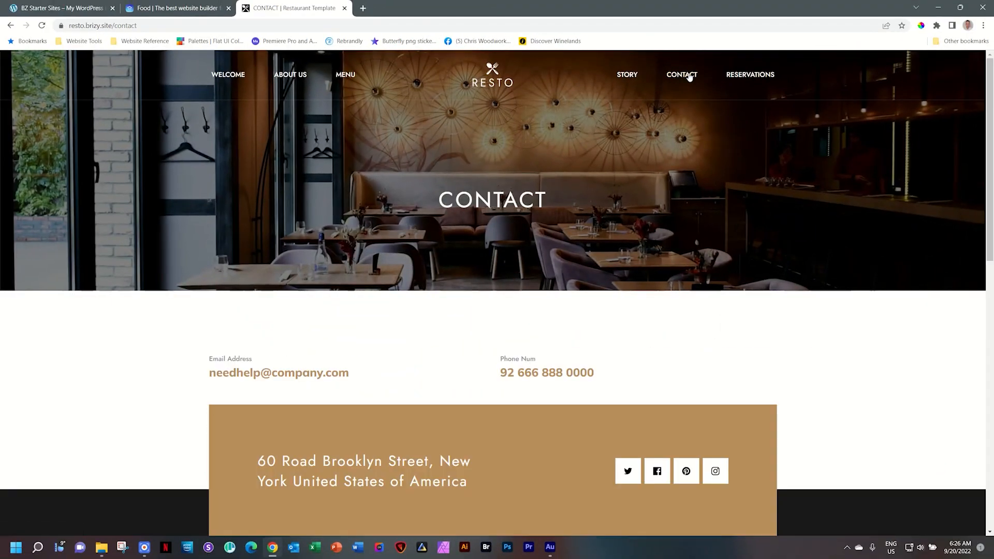
scroll("down", 3)
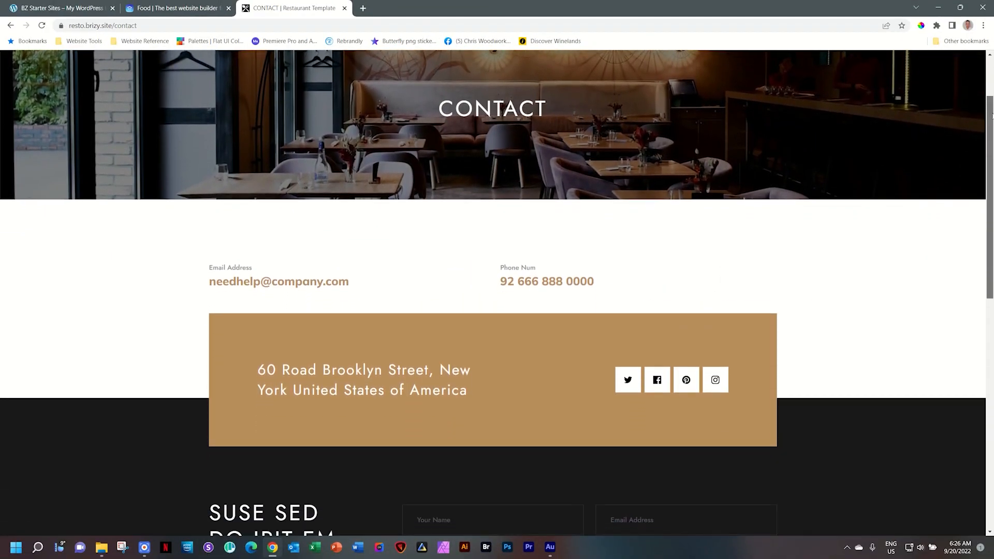
scroll("down", 3)
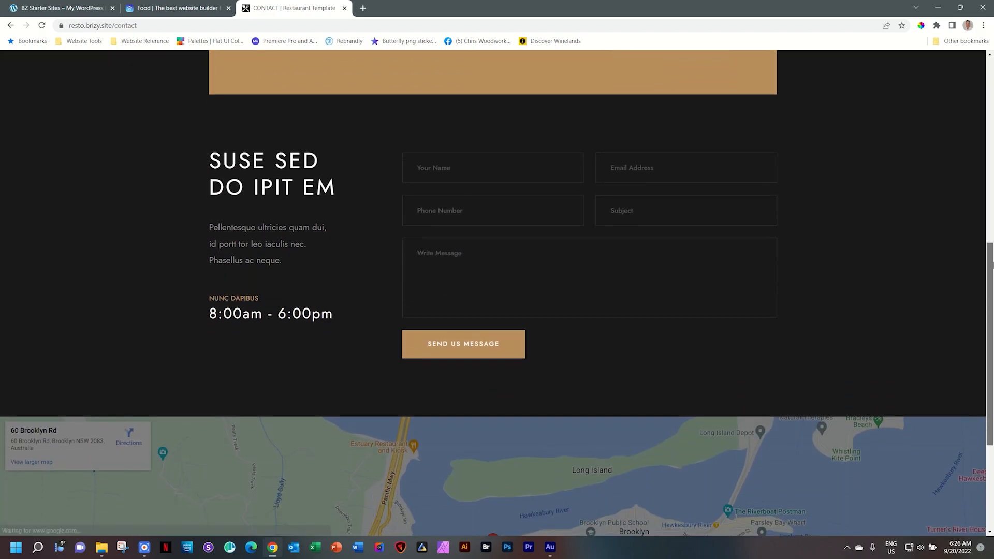